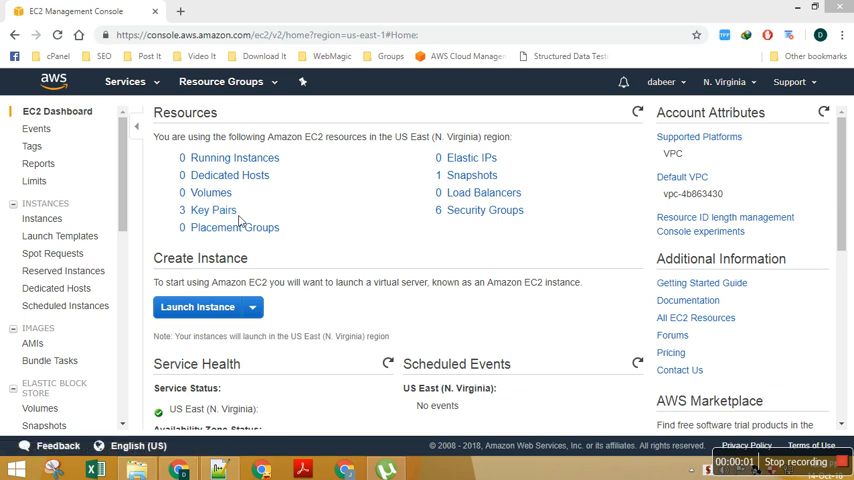
mouse_move(484, 252)
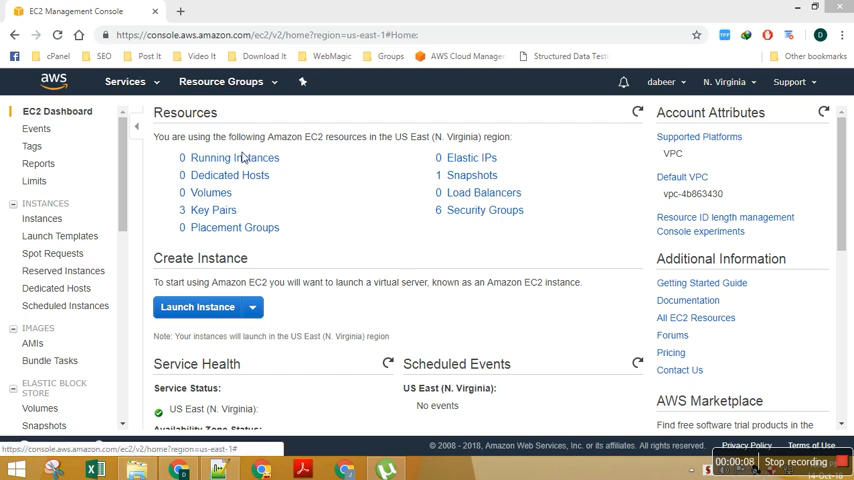
Show the region's Instances page from the EC2 Dashboard's Running Instances link.
left_click(42, 236)
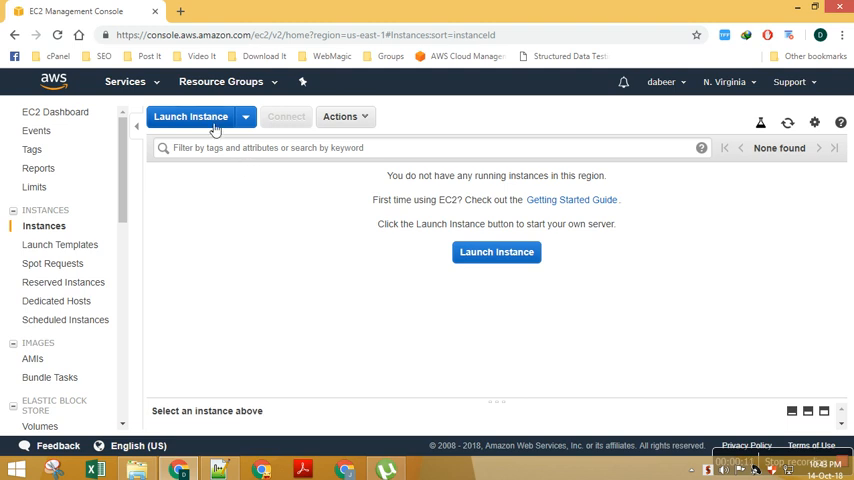
Start a new instance launch with the Amazon Linux AMI on t2.micro up to Configure Instance Details.
left_click(198, 116)
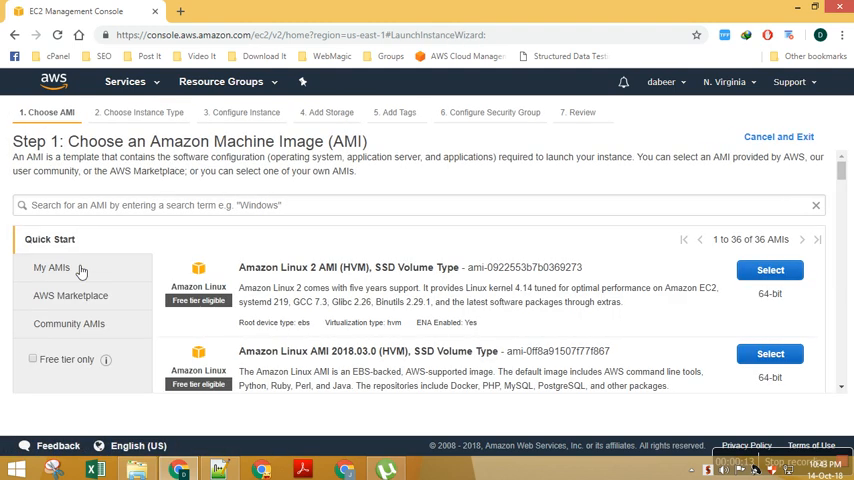
scroll("down", 3)
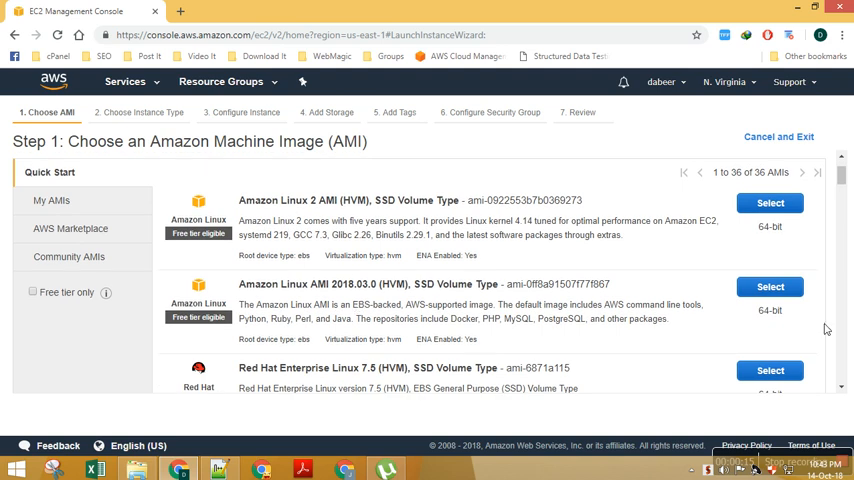
left_click(770, 204)
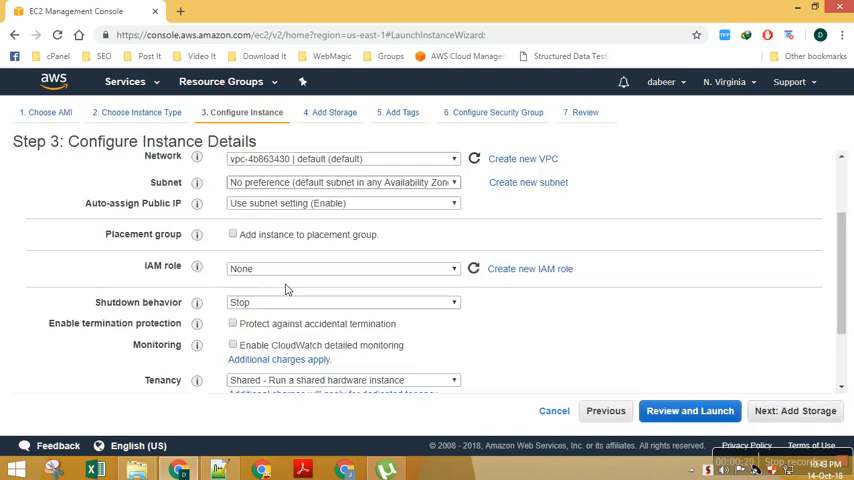
scroll("up", 3)
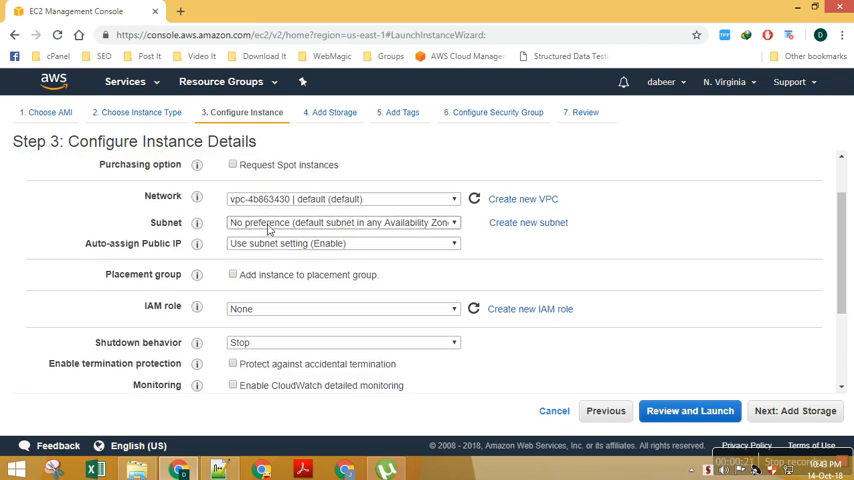
scroll("down", 3)
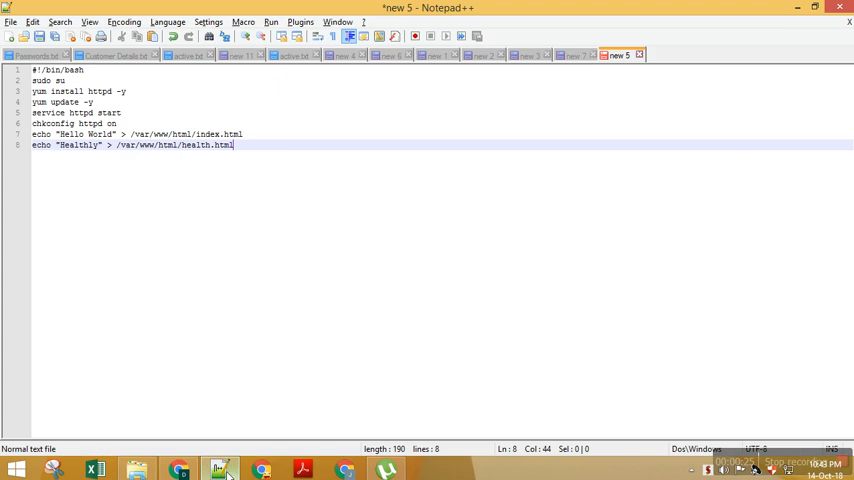
Select the whole Apache startup script in Notepad++ for copying into User data.
key("ctrl+a")
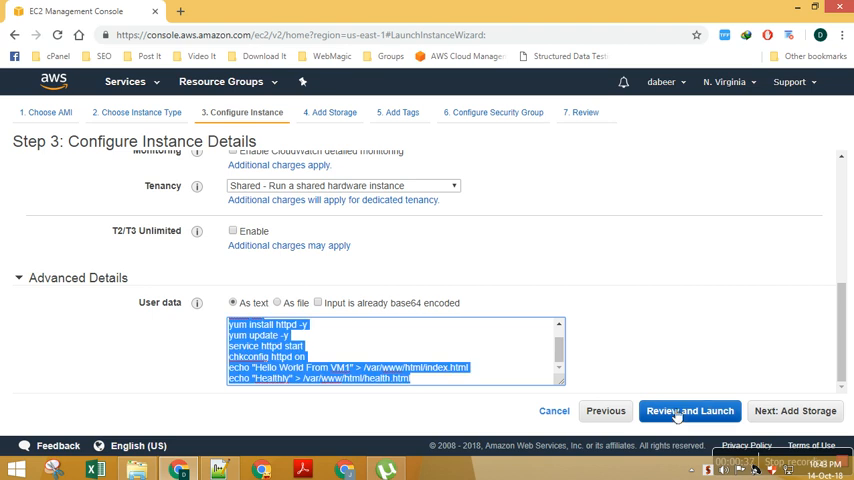
Advance through Tags and assign the existing default security group, reaching Review.
left_click(796, 410)
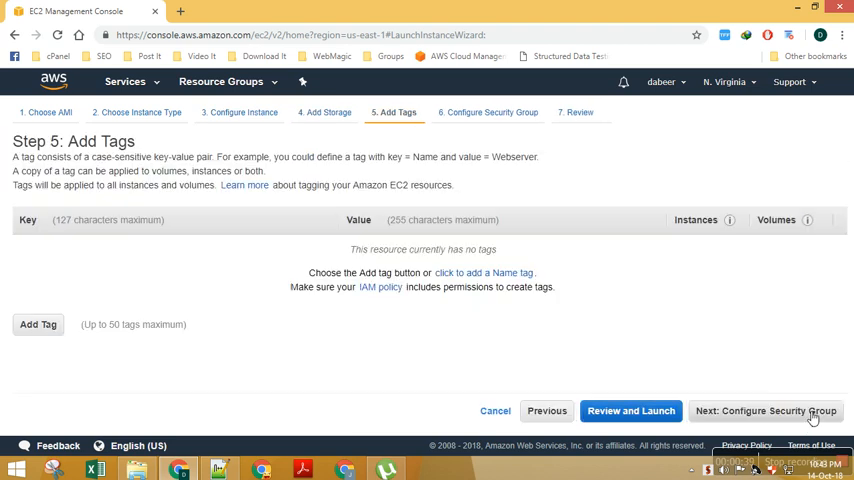
left_click(756, 412)
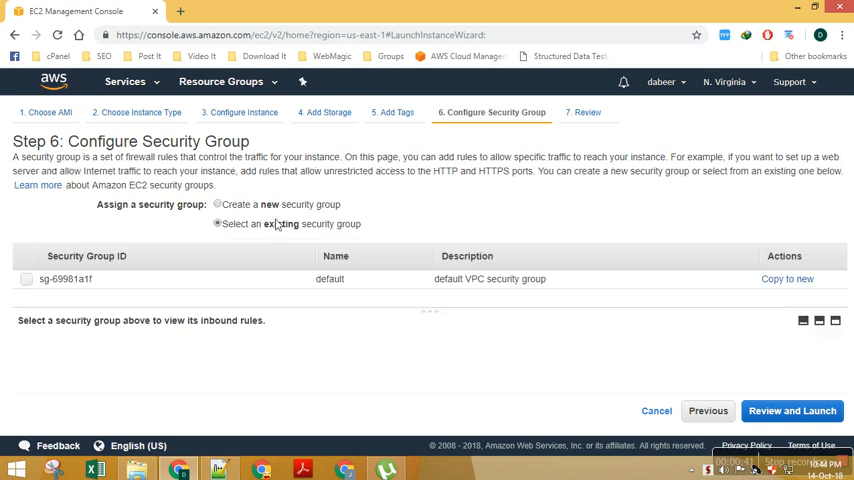
left_click(28, 276)
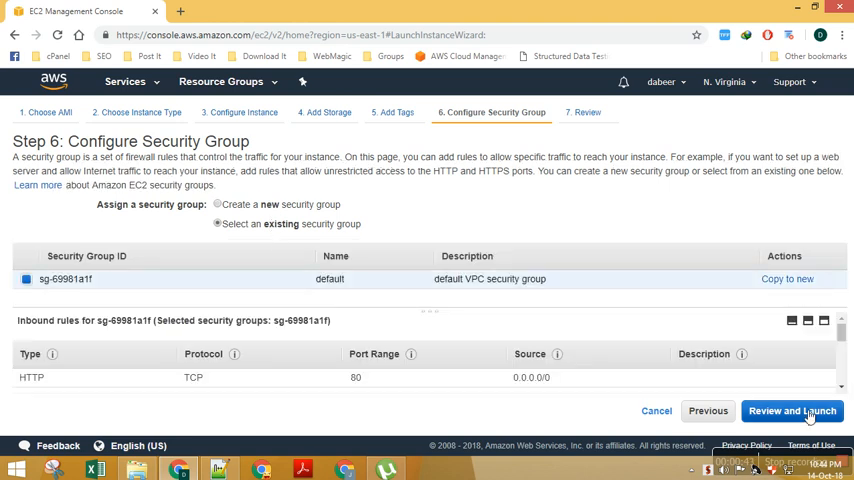
left_click(792, 412)
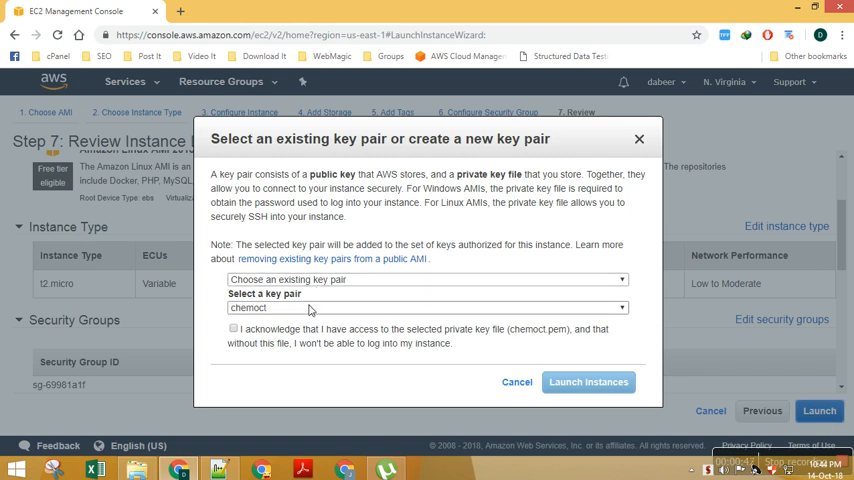
Launch the instance with the CSA_Lab key pair and name it VM1 in the instances list.
left_click(424, 308)
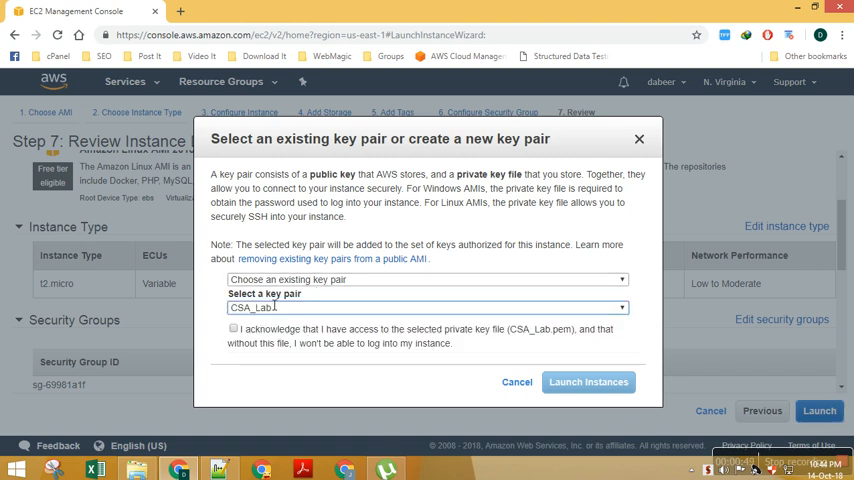
left_click(230, 328)
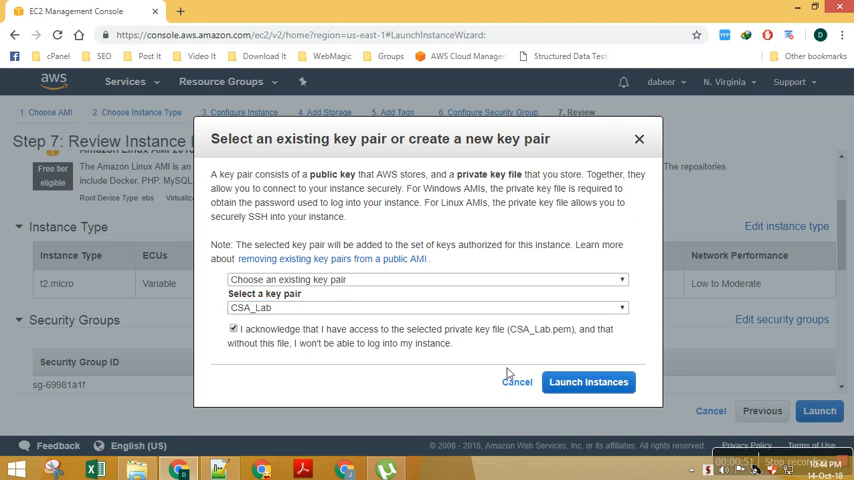
left_click(604, 382)
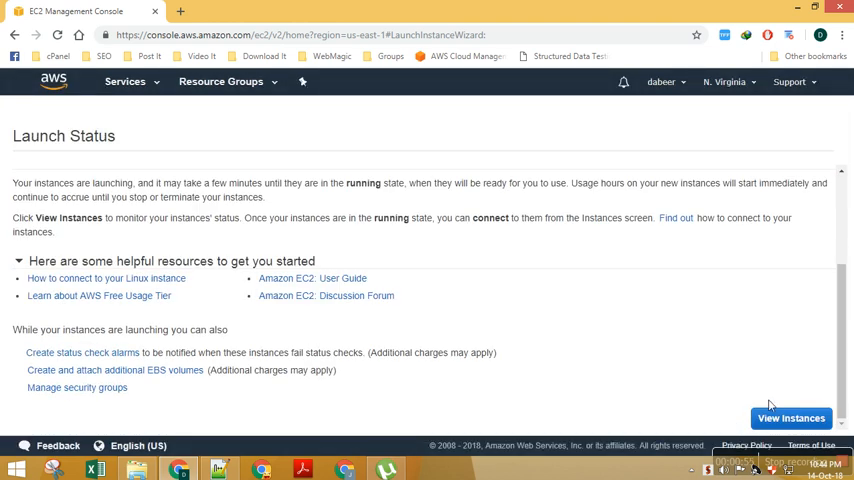
left_click(792, 418)
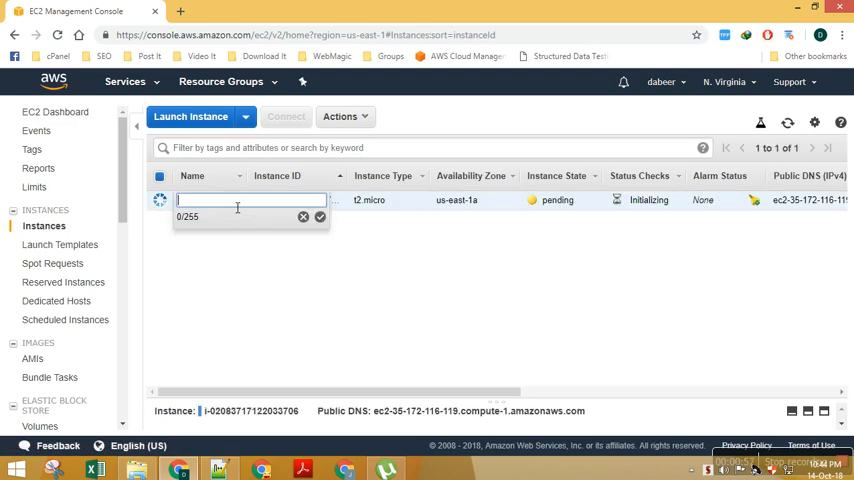
type("VM1")
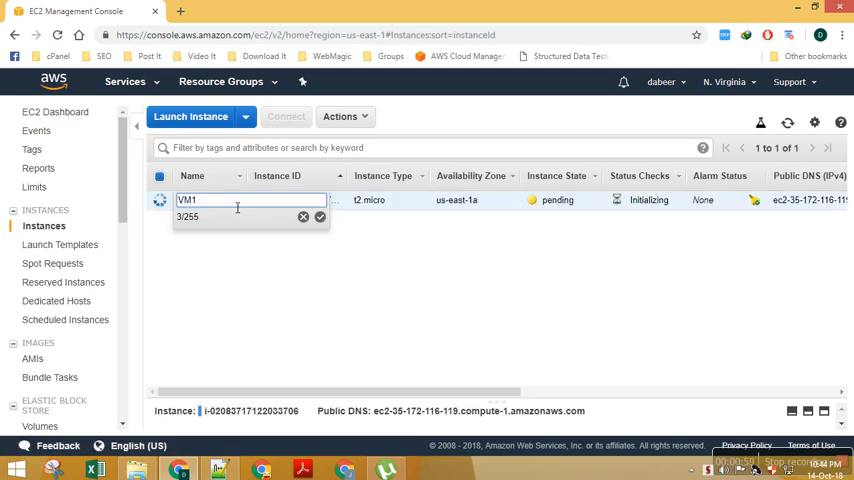
left_click(194, 116)
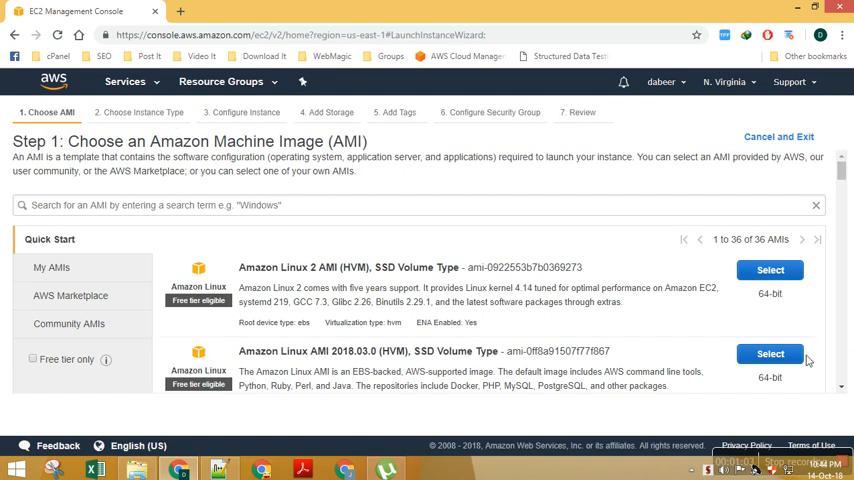
Pick the Amazon Linux AMI on t2.micro and enter the VM2 Apache script ('yum install httpd -y') in User data.
left_click(770, 268)
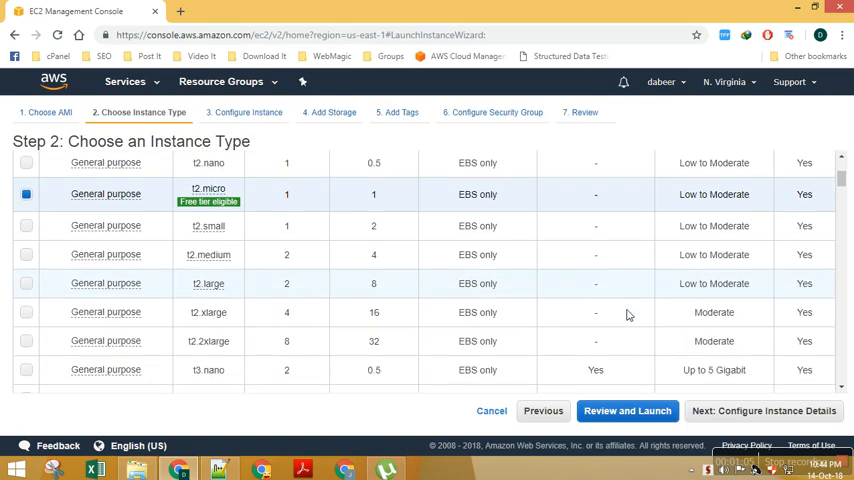
left_click(744, 412)
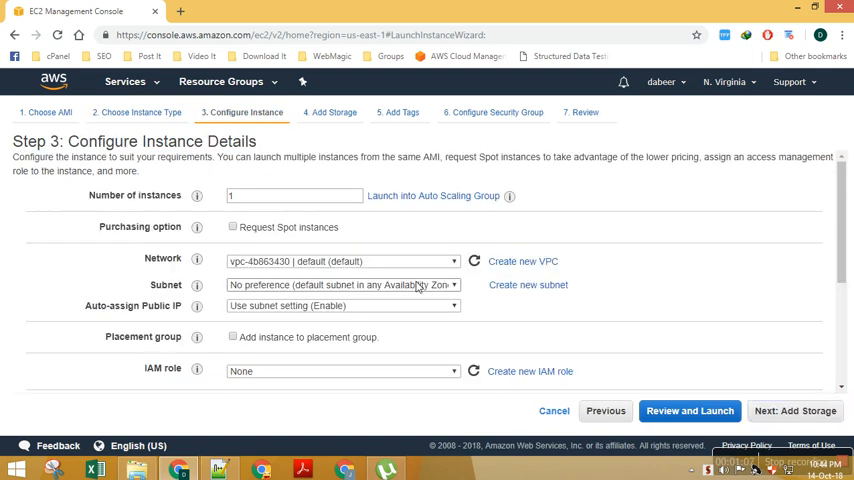
scroll("down", 3)
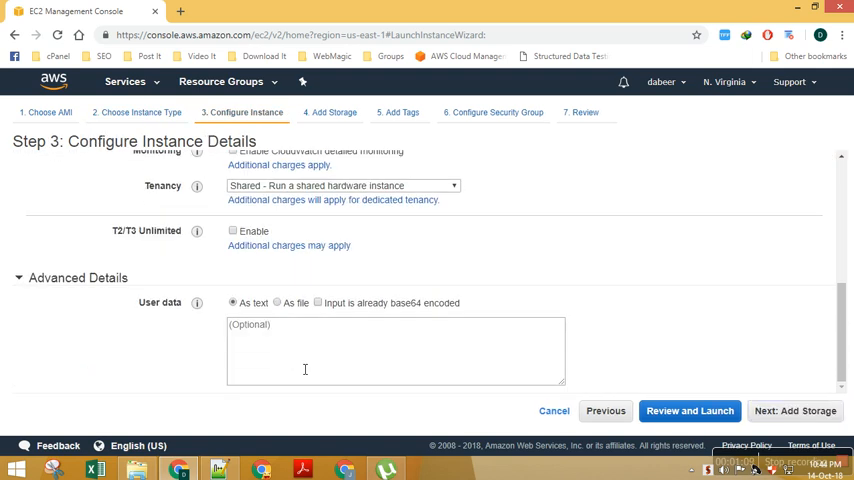
type("yum install httpd -y")
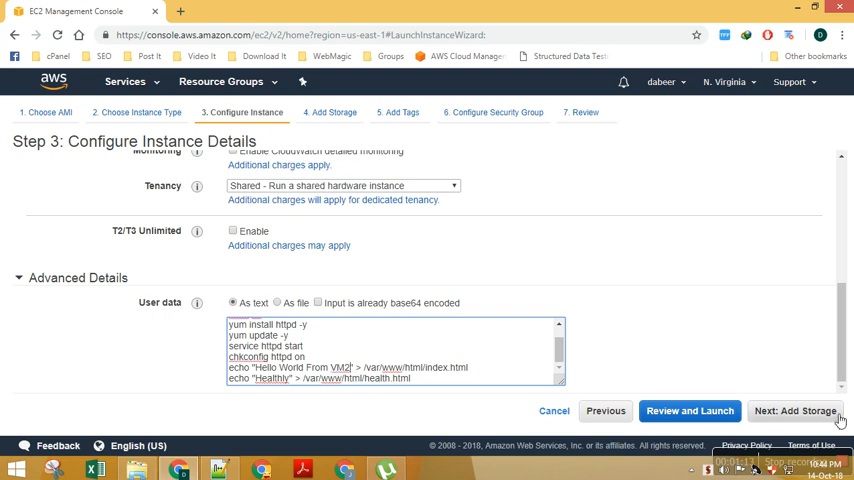
Assign the default security group and launch the second instance with the CSA_Lab key pair.
left_click(796, 410)
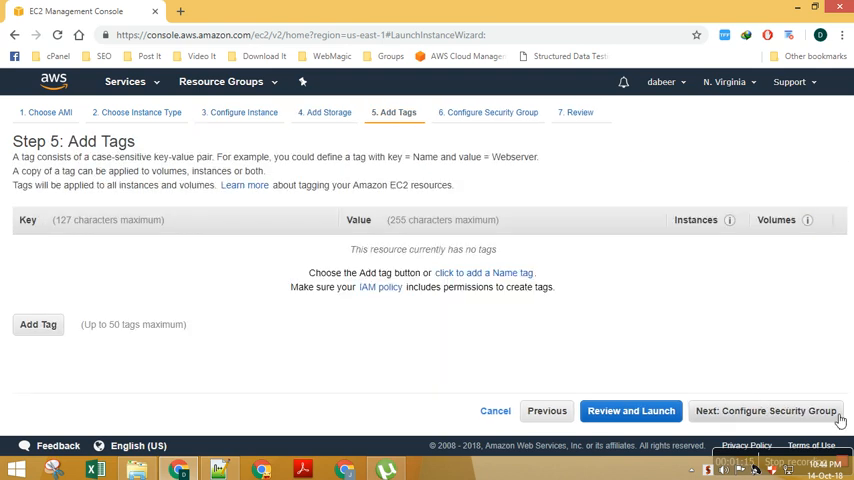
left_click(764, 412)
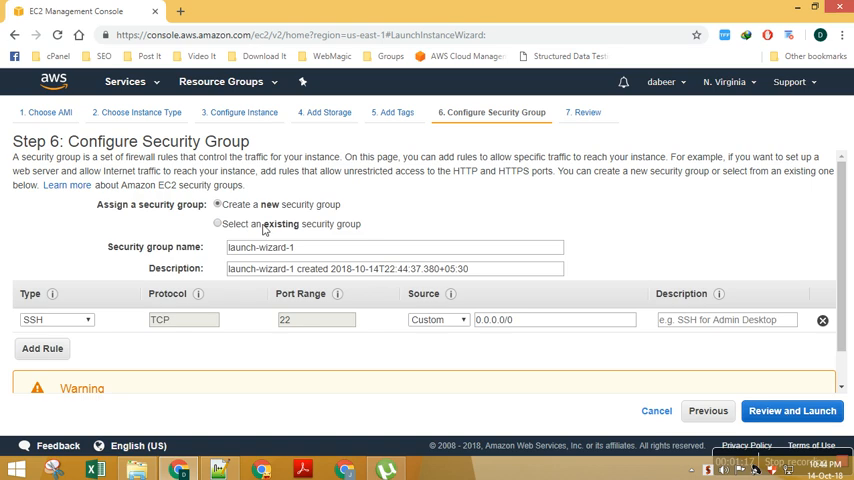
left_click(218, 224)
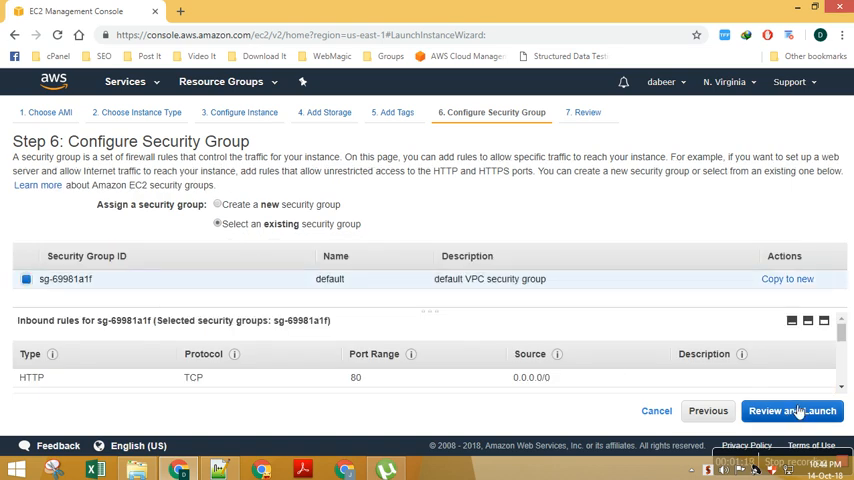
left_click(792, 412)
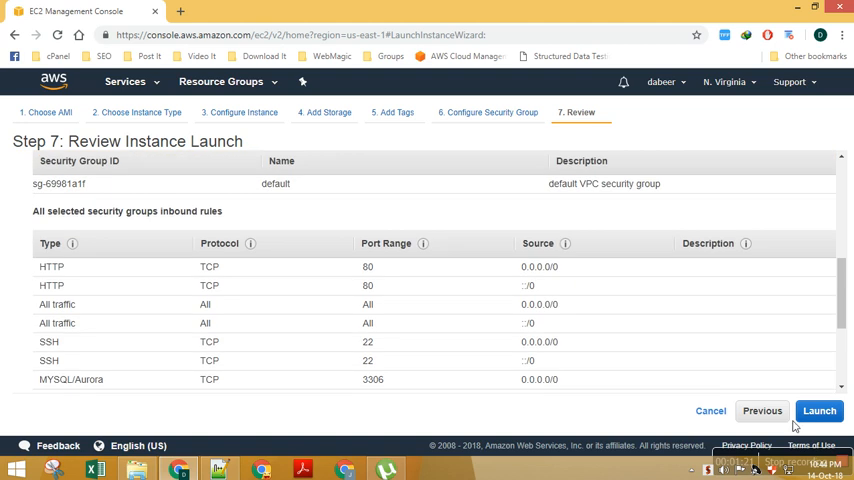
left_click(824, 412)
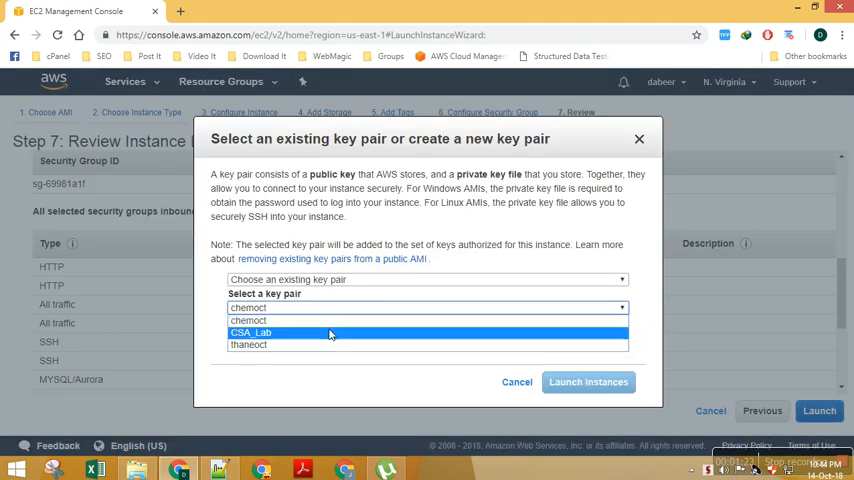
left_click(588, 382)
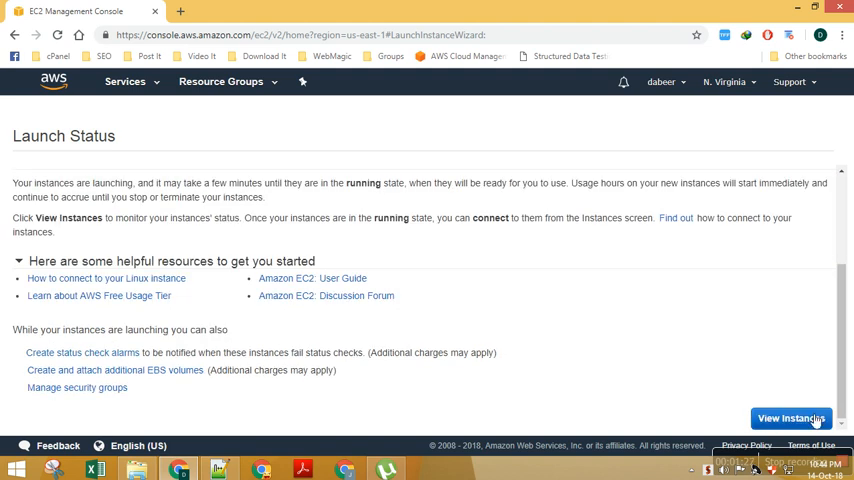
left_click(792, 418)
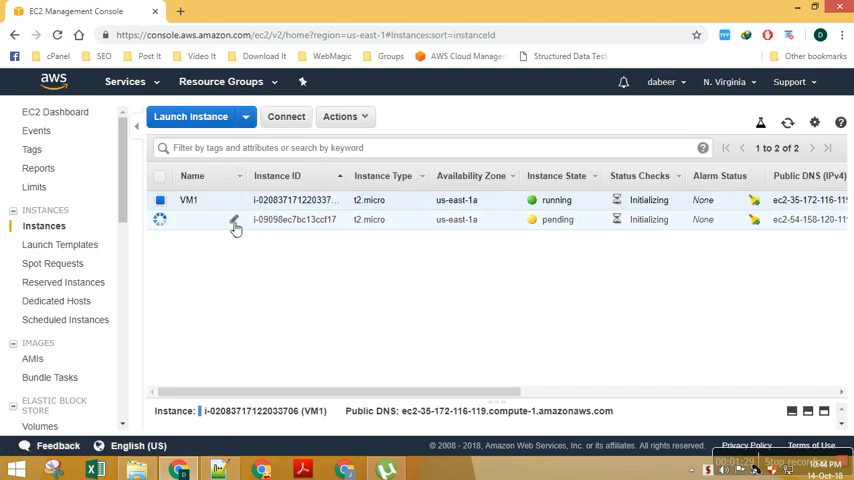
type("Vm2")
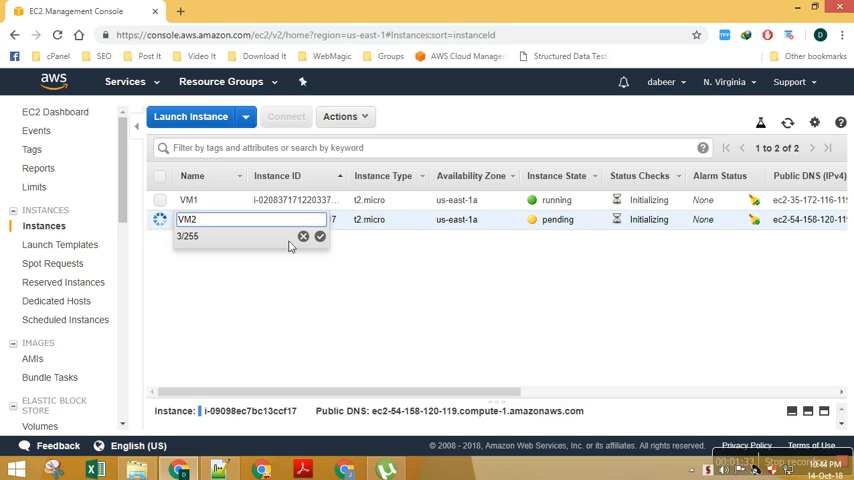
left_click(320, 236)
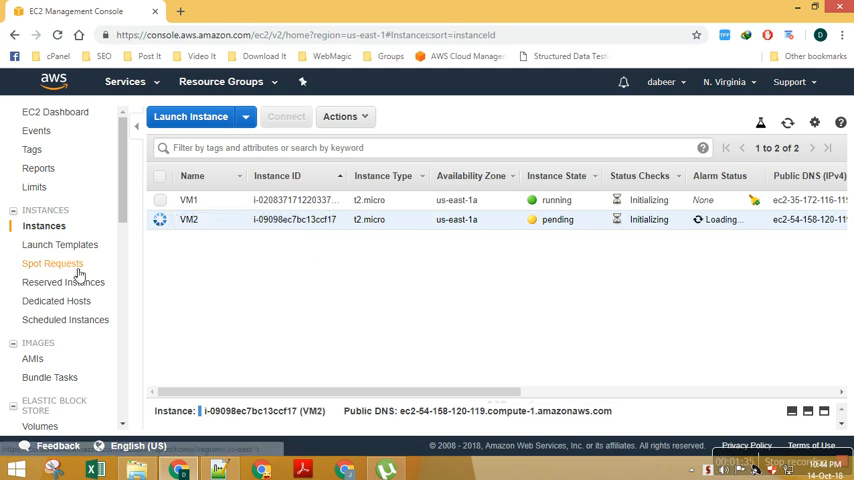
scroll("down", 3)
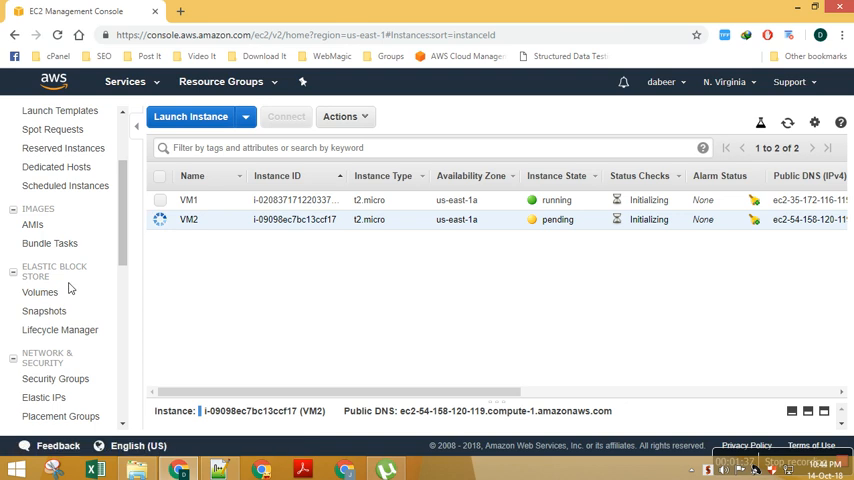
scroll("down", 3)
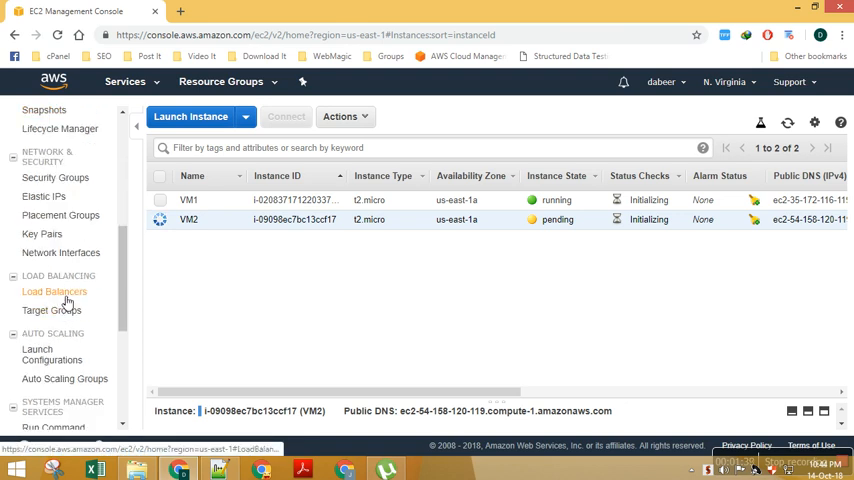
Go to Load Balancers and begin creating a new load balancer.
left_click(52, 292)
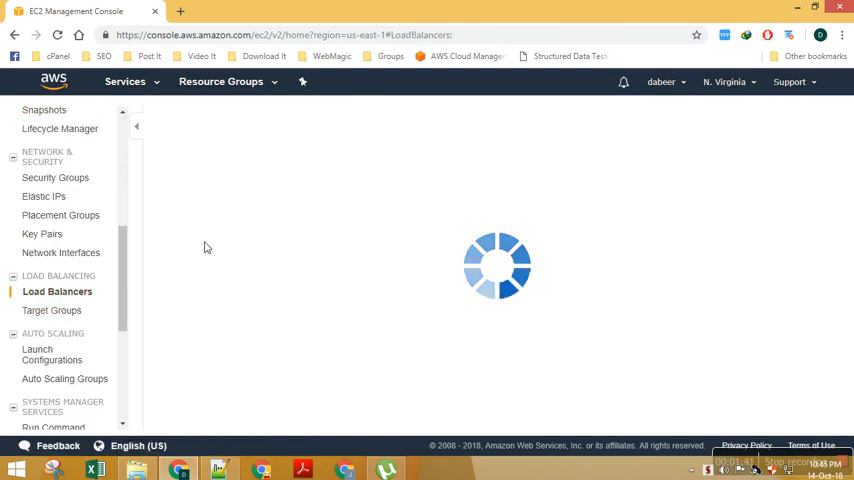
mouse_move(240, 204)
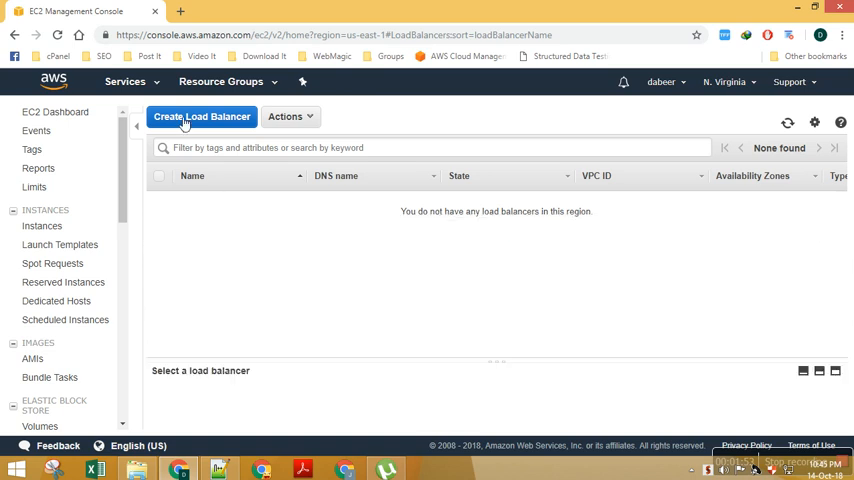
left_click(204, 116)
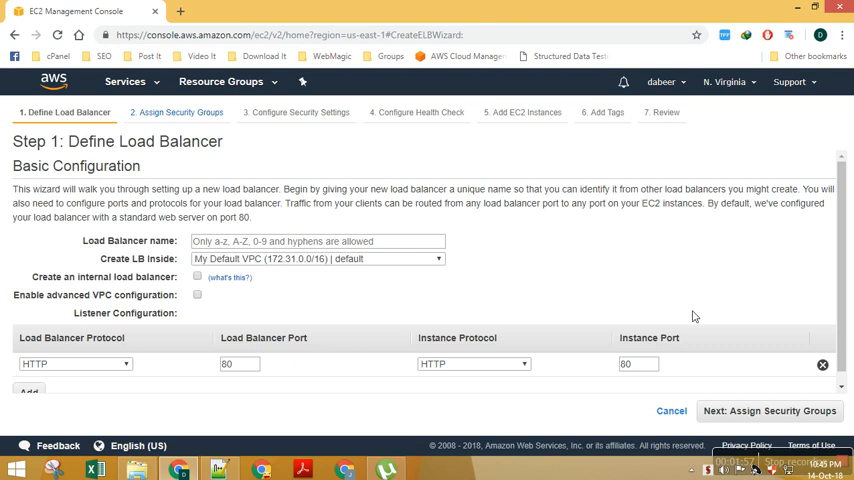
Name the load balancer CLB, try an HTTPS listener and remove it, leaving only HTTP 80.
type("CLB")
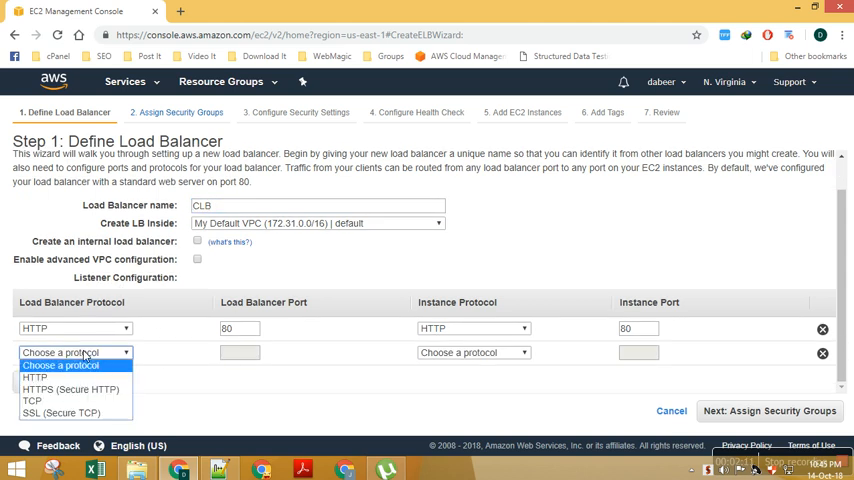
left_click(64, 392)
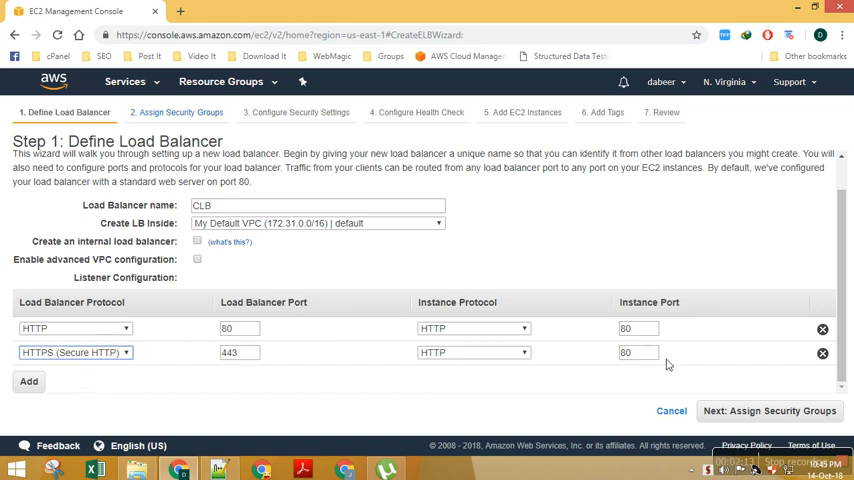
left_click(770, 410)
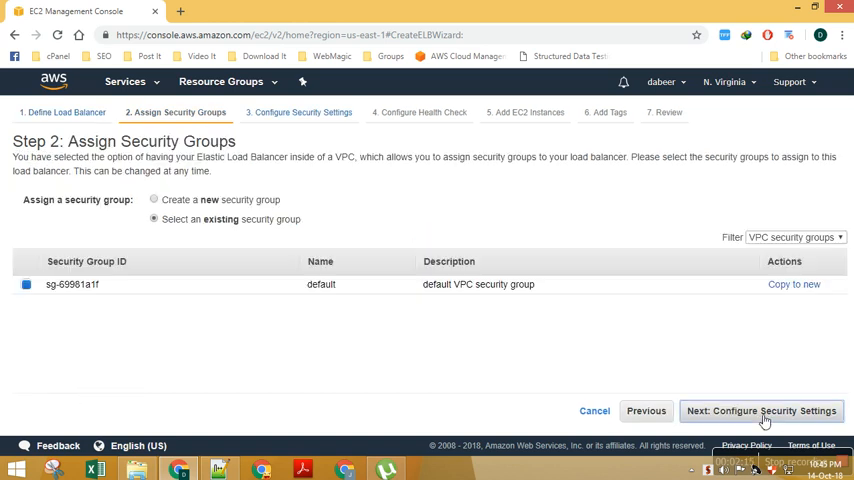
left_click(644, 410)
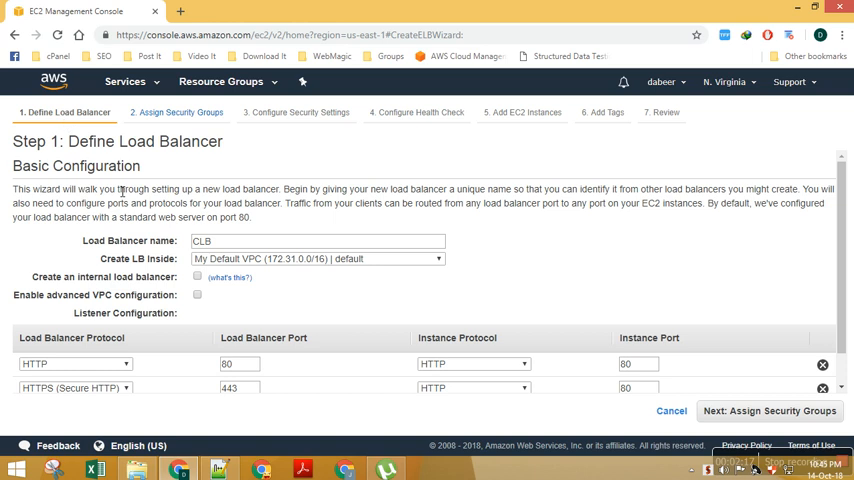
scroll("down", 3)
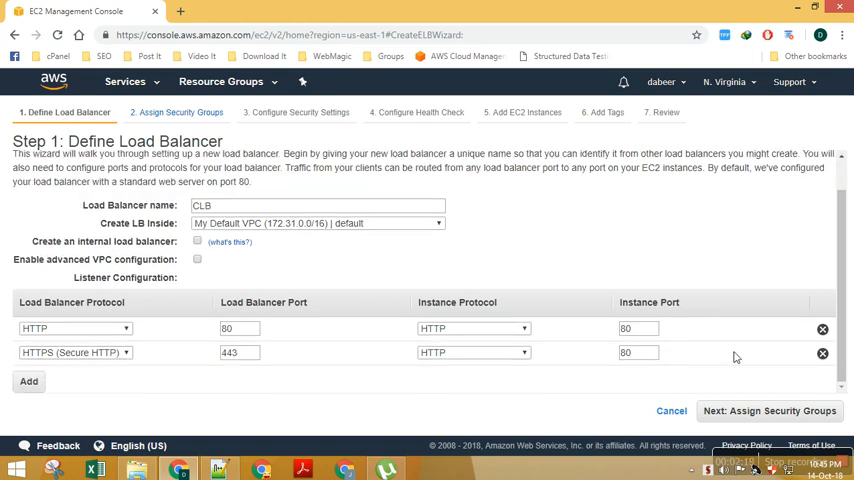
left_click(822, 354)
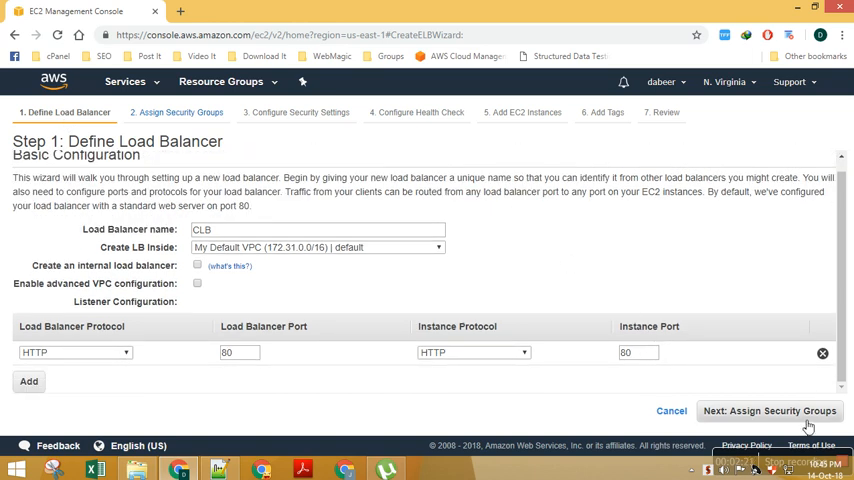
left_click(768, 412)
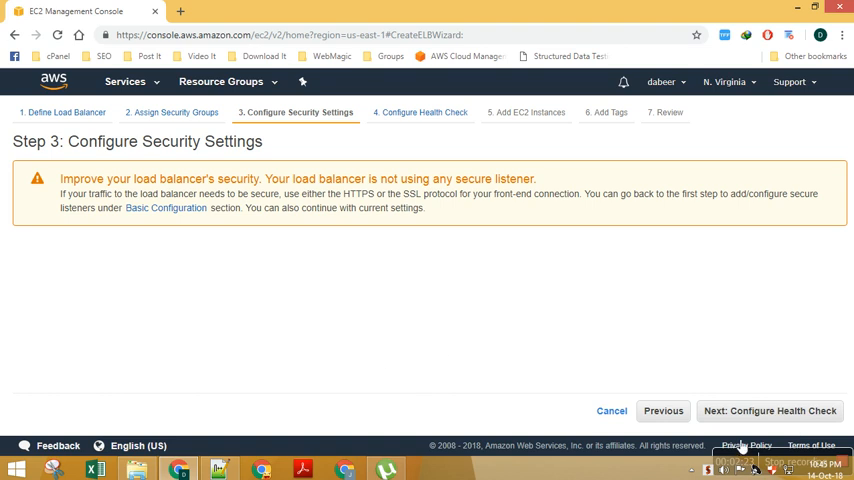
left_click(664, 412)
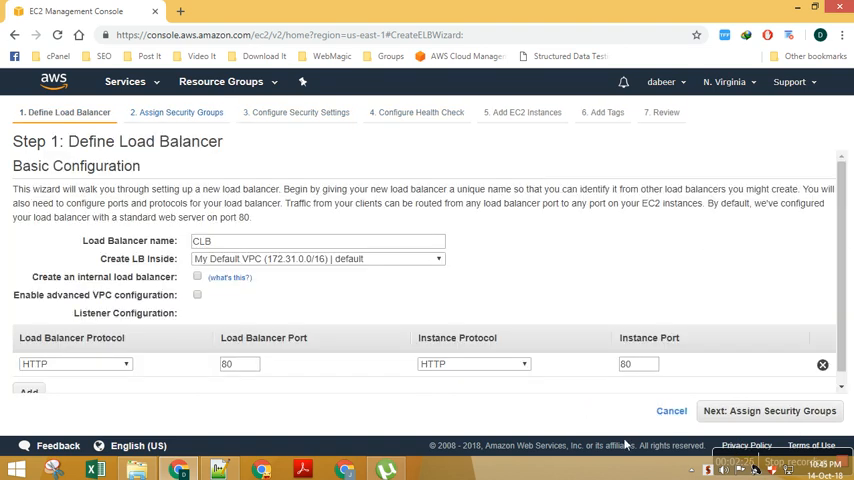
mouse_move(230, 336)
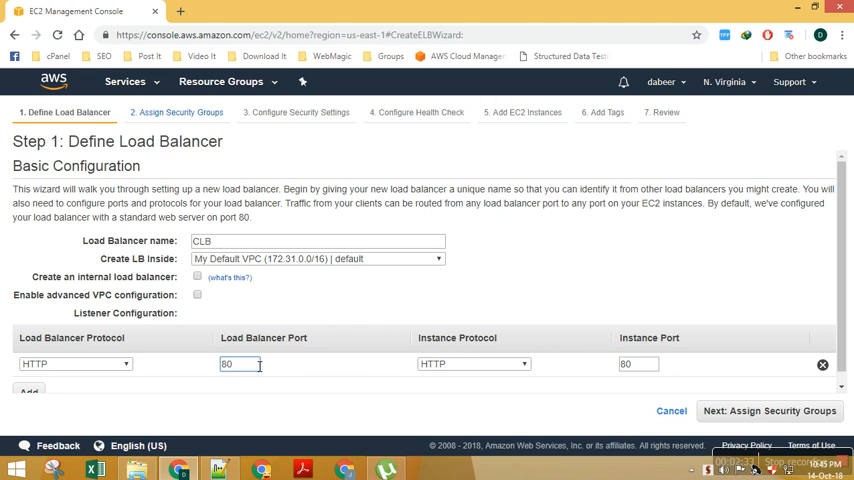
Edit the instance port (entering 8080) and advance through security steps to Configure Health Check.
left_click(636, 364)
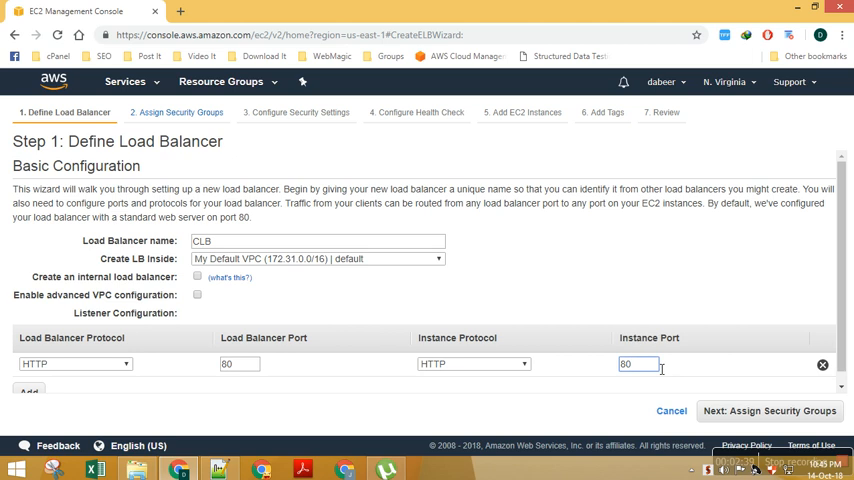
mouse_move(602, 308)
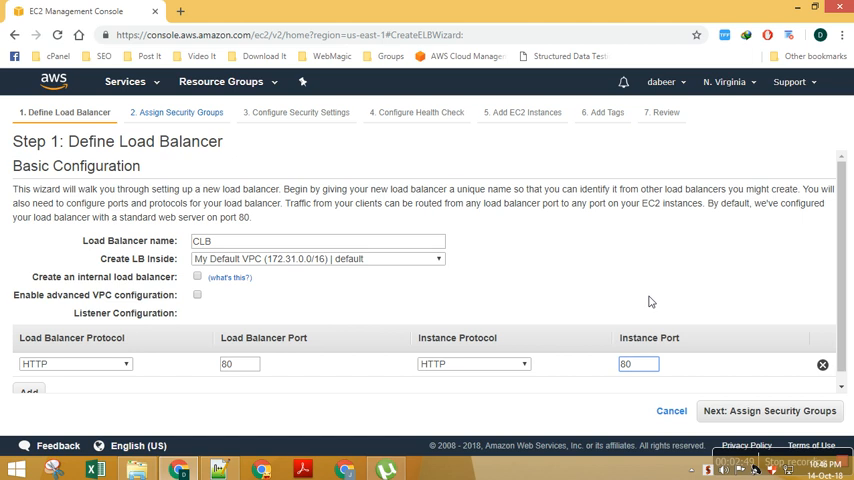
type("8080")
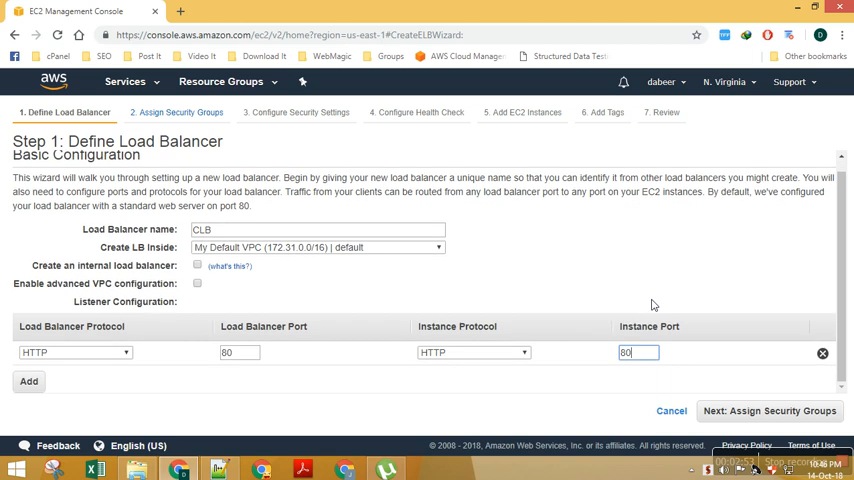
mouse_move(720, 416)
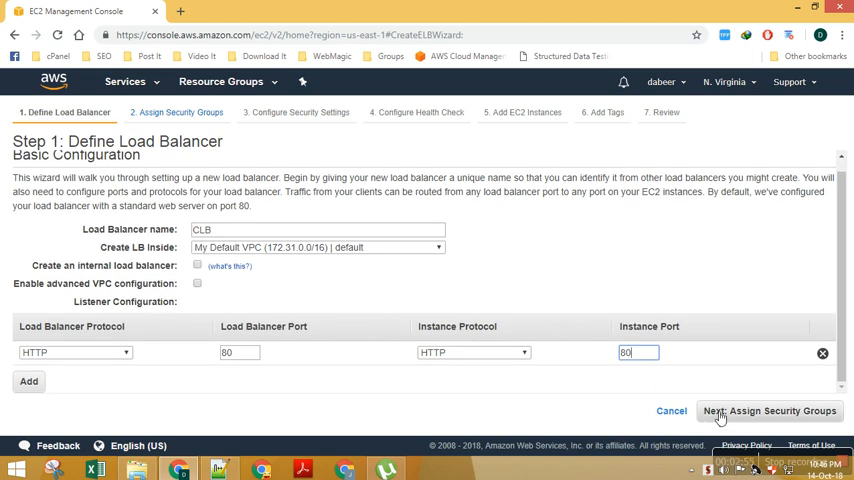
left_click(770, 412)
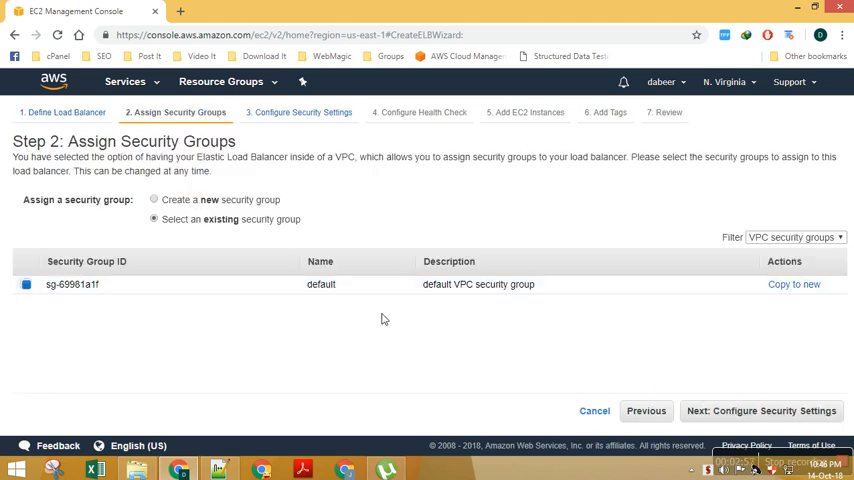
left_click(756, 410)
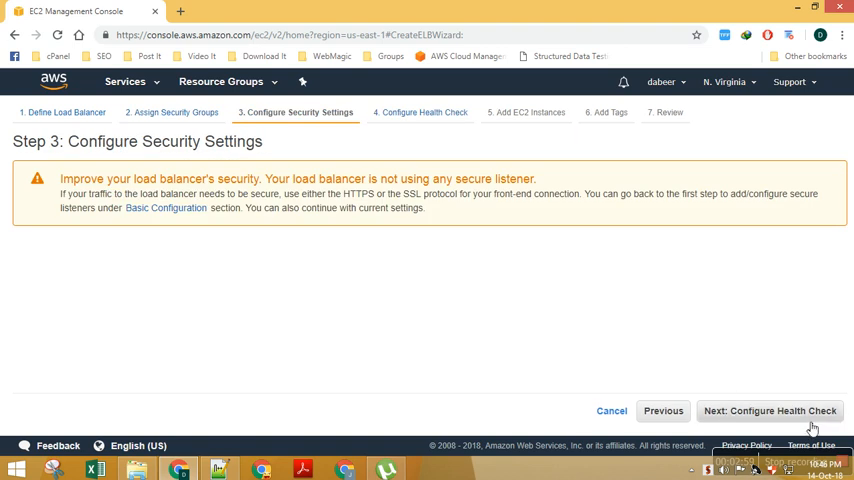
left_click(770, 412)
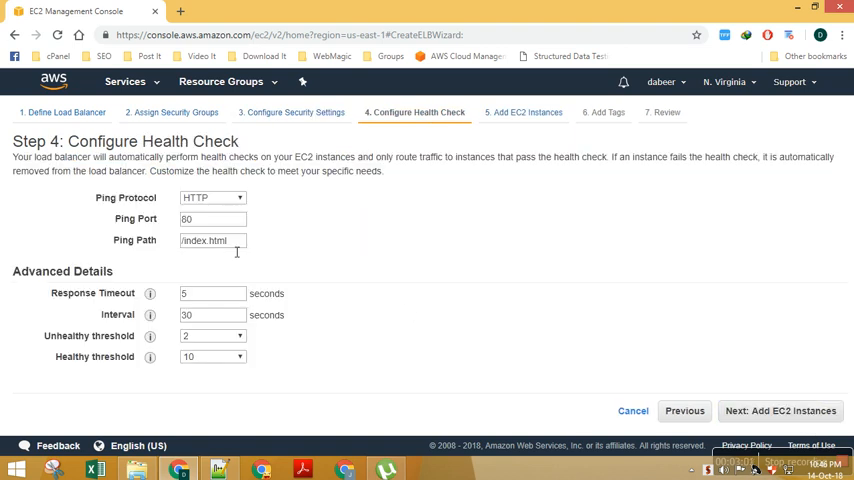
Set ping path health.html, timeout 2 s, interval 5 s, thresholds 2, and continue to Add EC2 Instances.
left_click(212, 240)
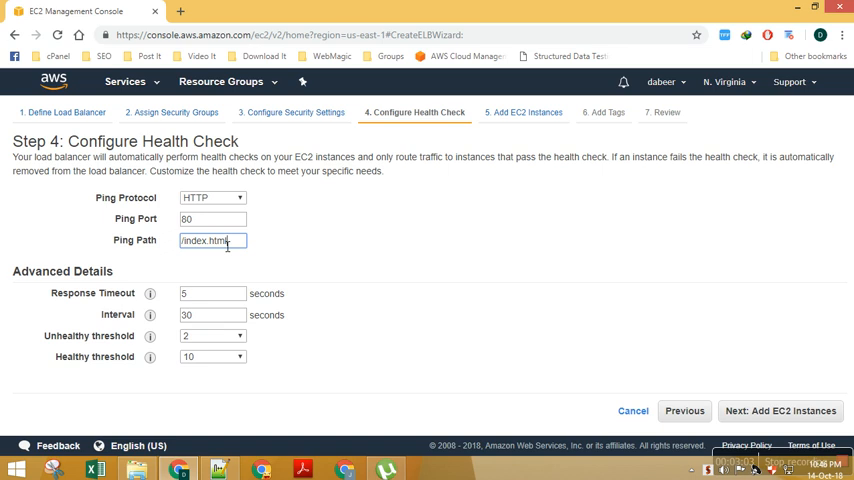
mouse_move(288, 242)
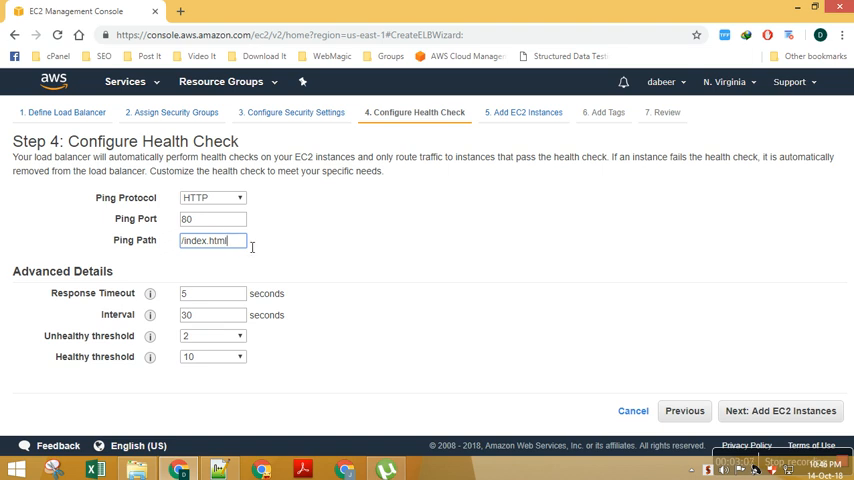
mouse_move(334, 268)
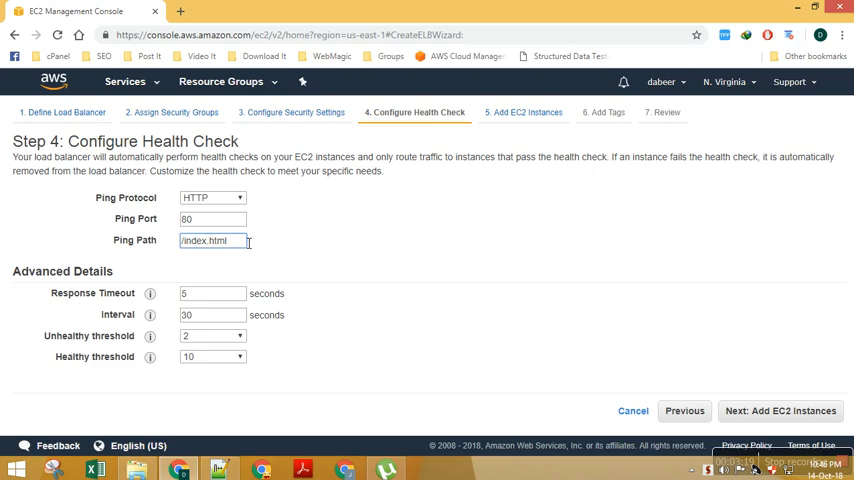
double_click(220, 240)
type("health")
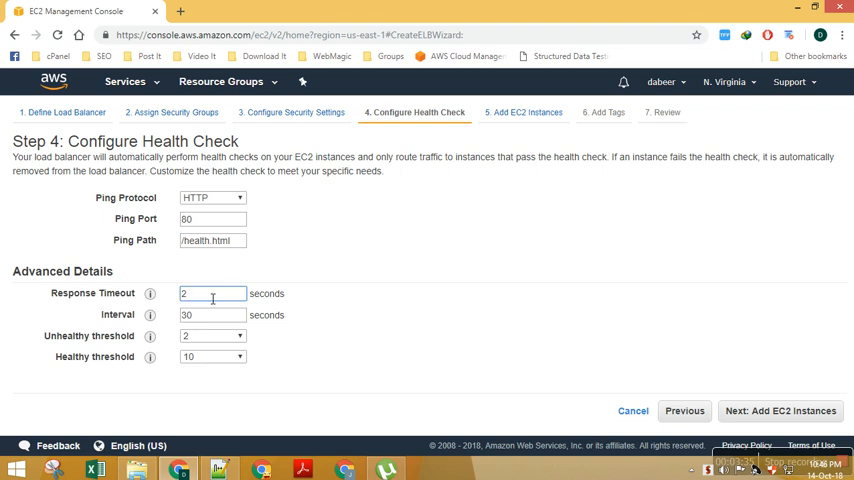
double_click(210, 240)
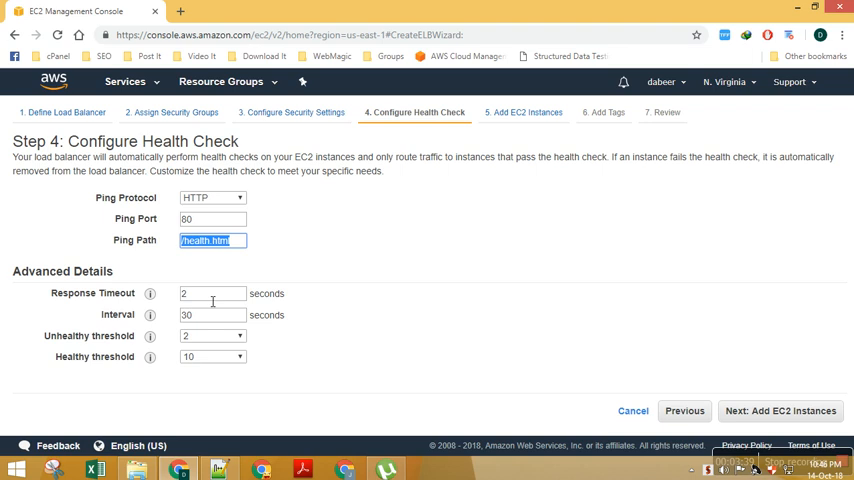
left_click(212, 292)
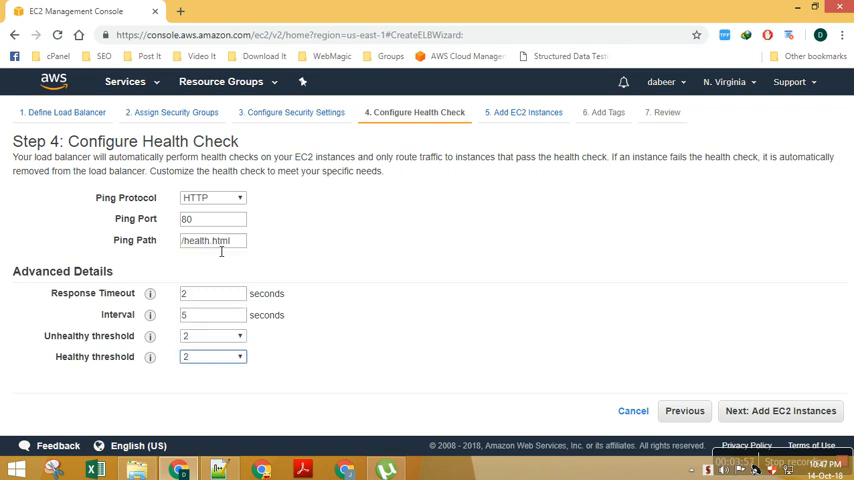
mouse_move(140, 336)
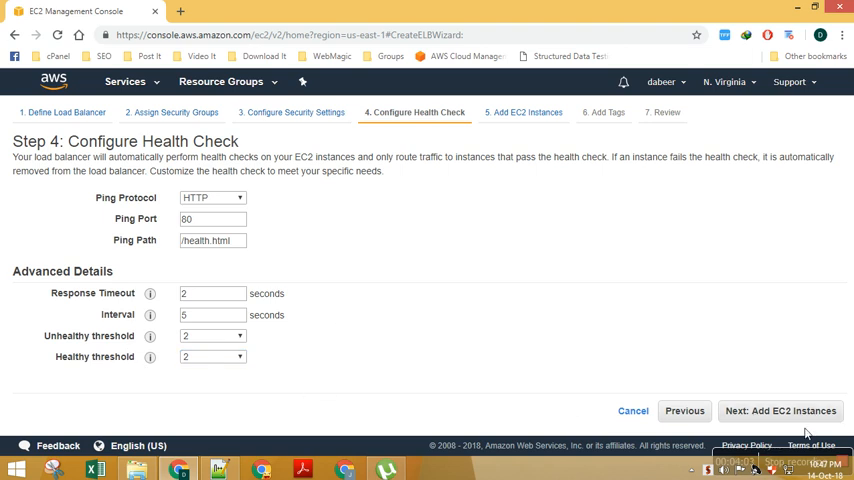
left_click(780, 410)
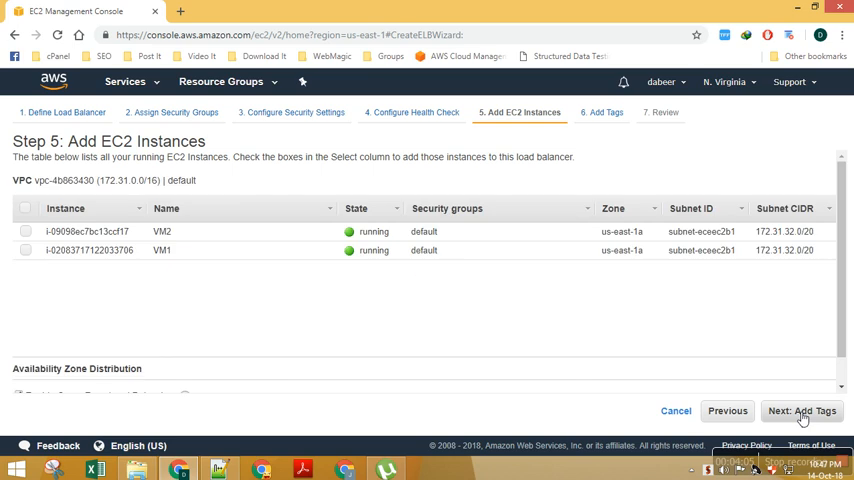
Register both VM instances, tag Name=CLB, and create the load balancer.
left_click(24, 208)
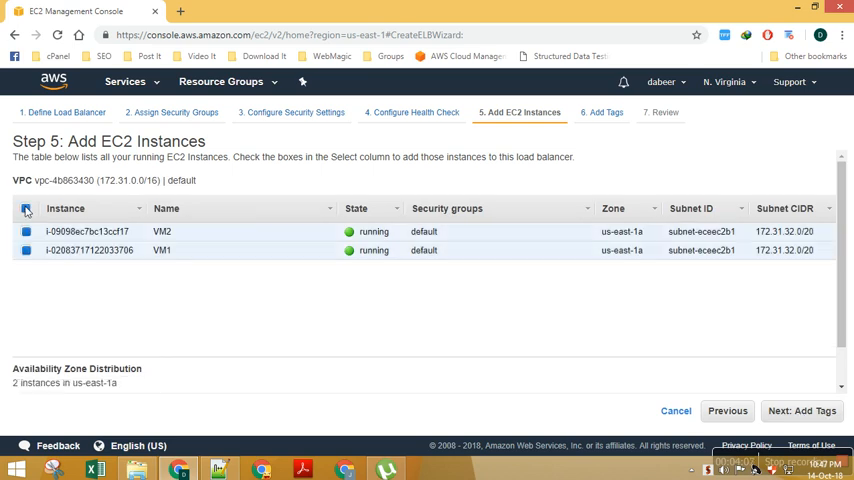
left_click(796, 410)
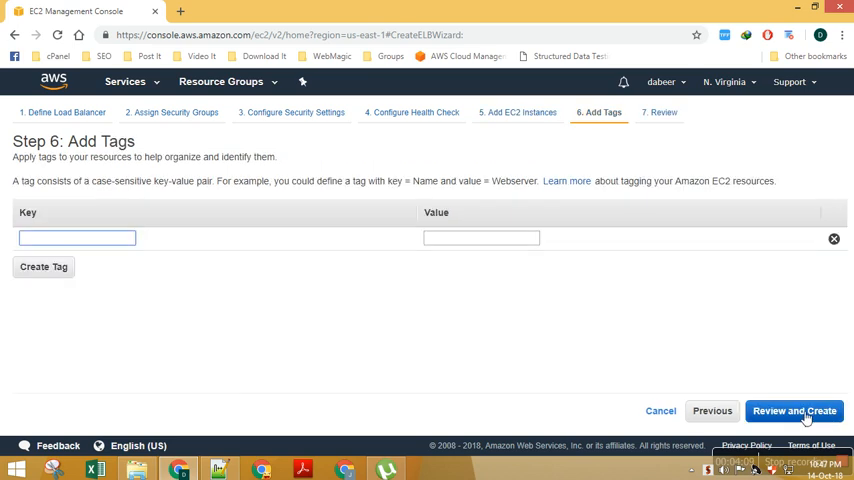
type("Name")
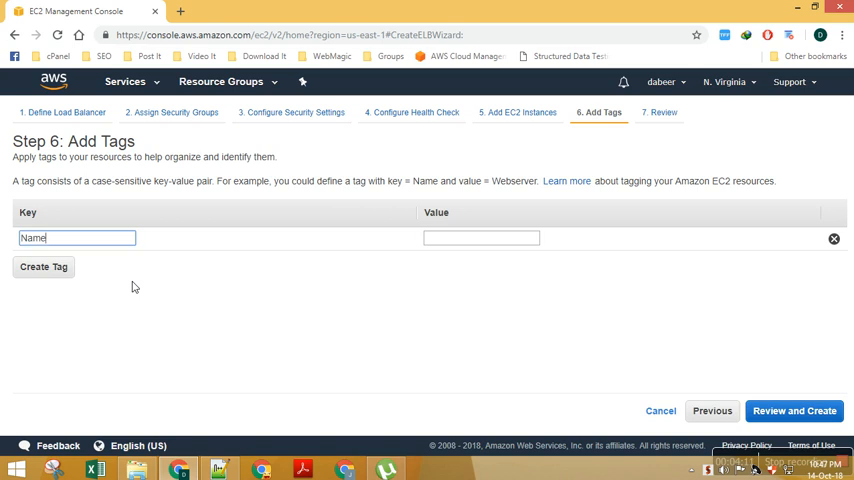
type("CLB")
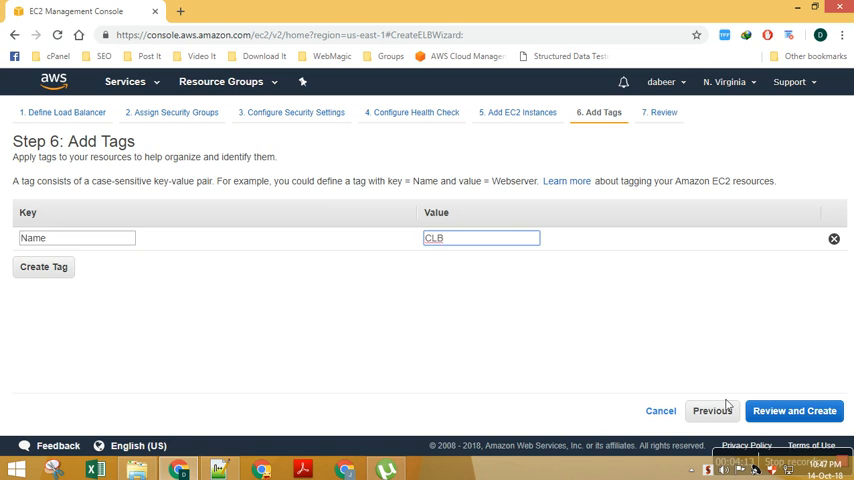
left_click(794, 412)
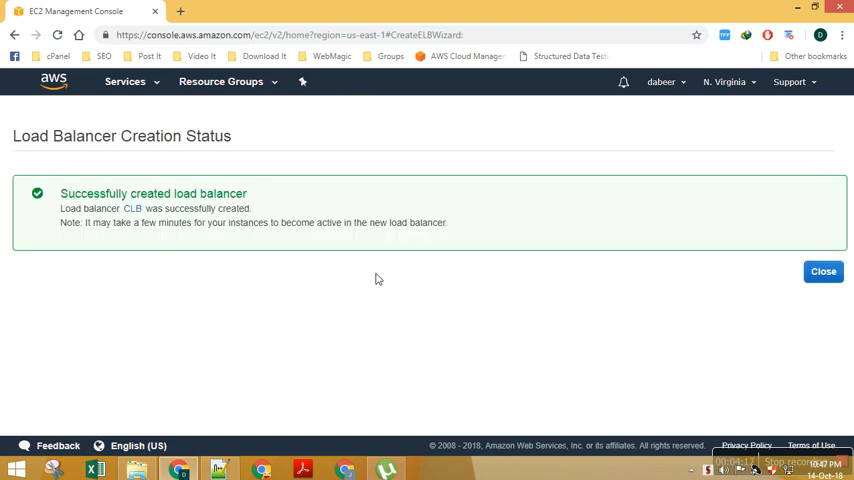
Close the status page and check CLB's Instances tab showing VM1 and VM2 OutOfService.
left_click(822, 272)
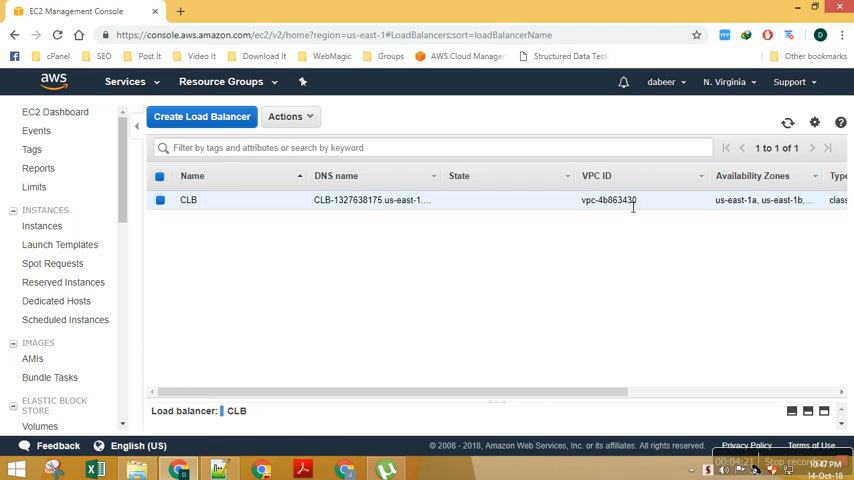
left_click(164, 200)
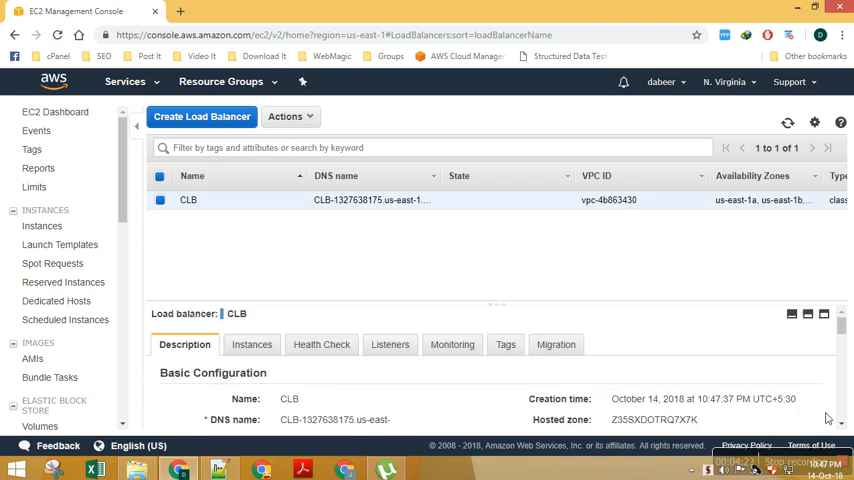
left_click(248, 256)
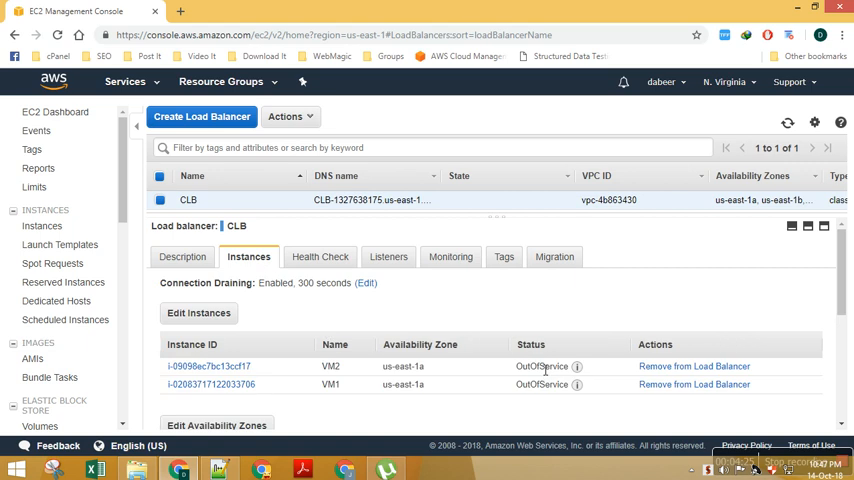
mouse_move(582, 368)
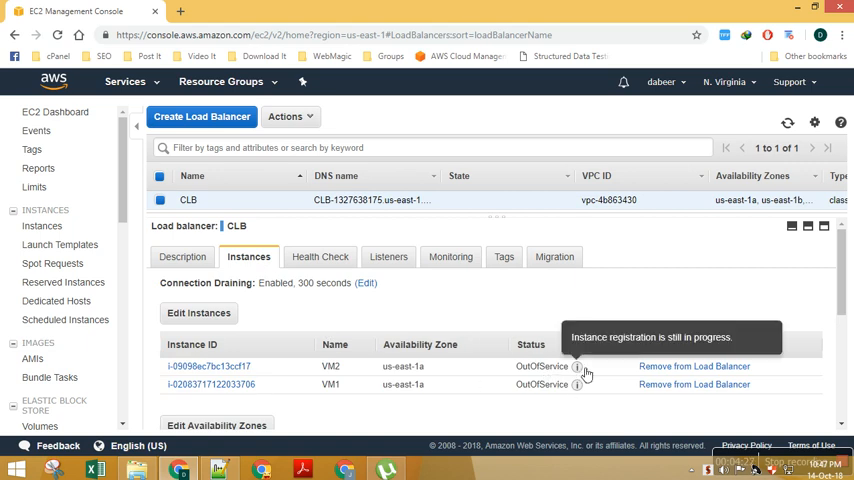
mouse_move(380, 356)
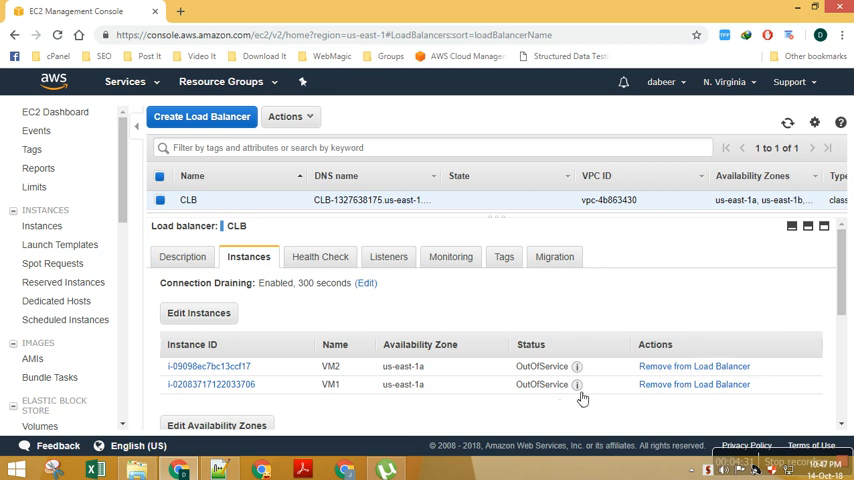
left_click(184, 256)
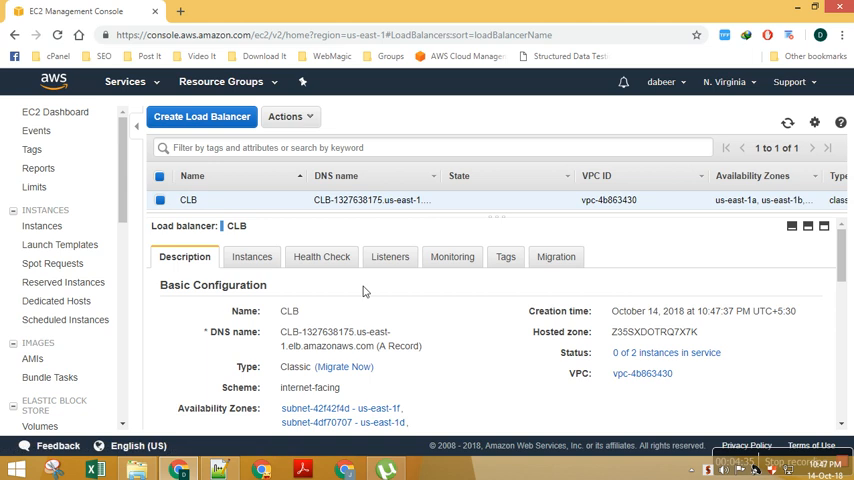
Review CLB's description and registered instances, refreshing to recheck their OutOfService status.
scroll("down", 3)
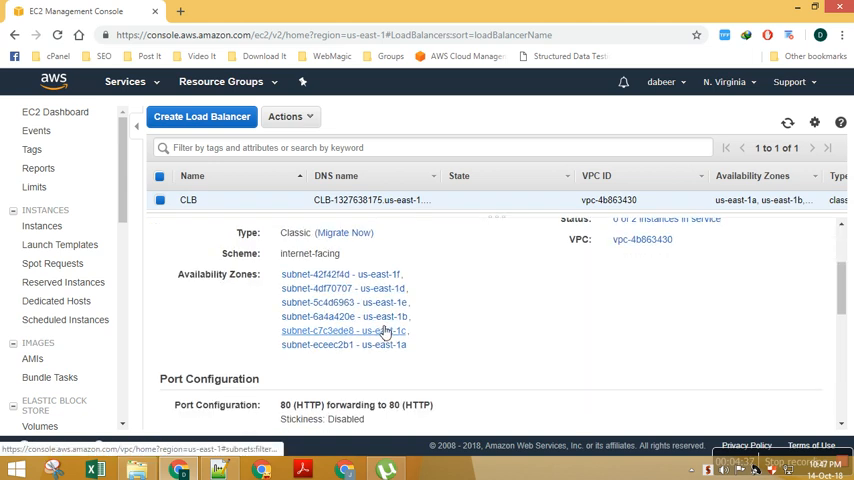
scroll("down", 3)
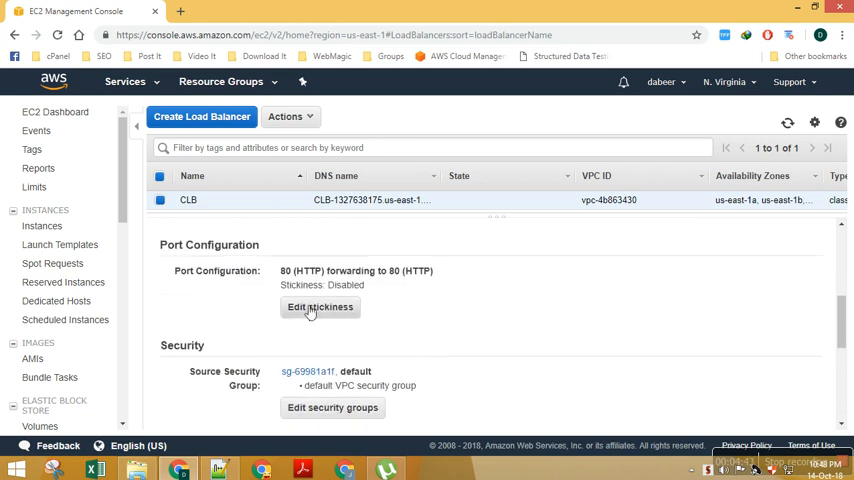
scroll("down", 3)
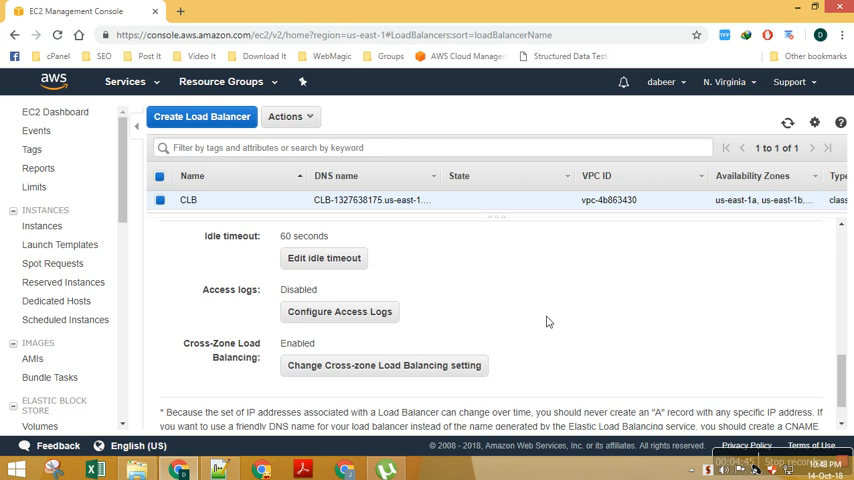
left_click(188, 200)
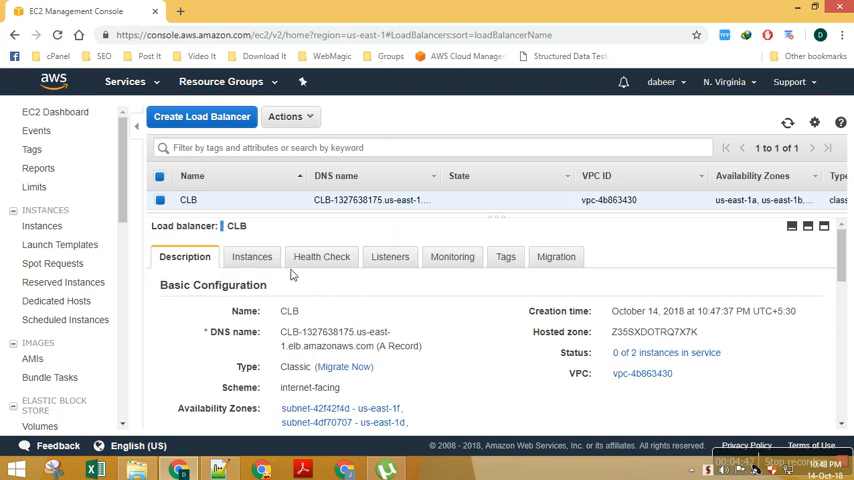
left_click(248, 256)
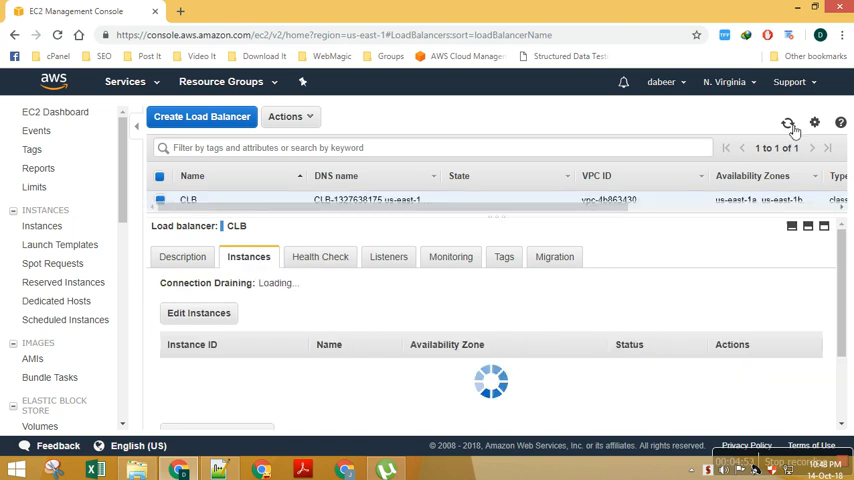
left_click(184, 256)
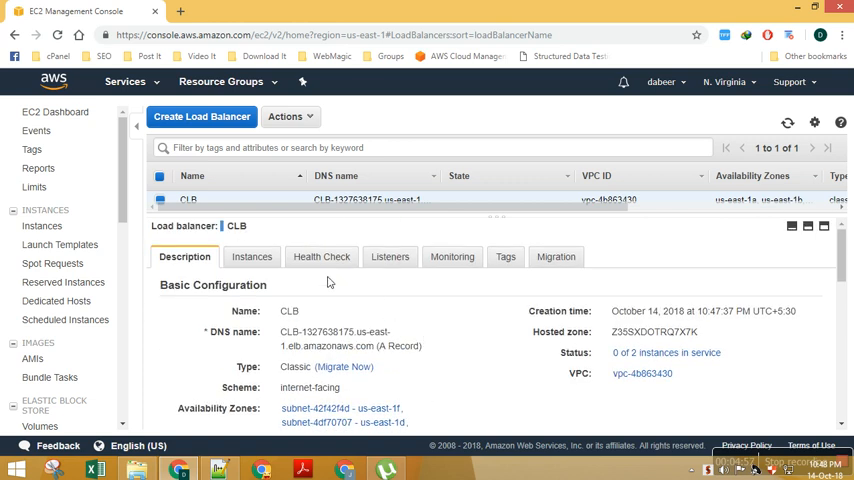
left_click(248, 256)
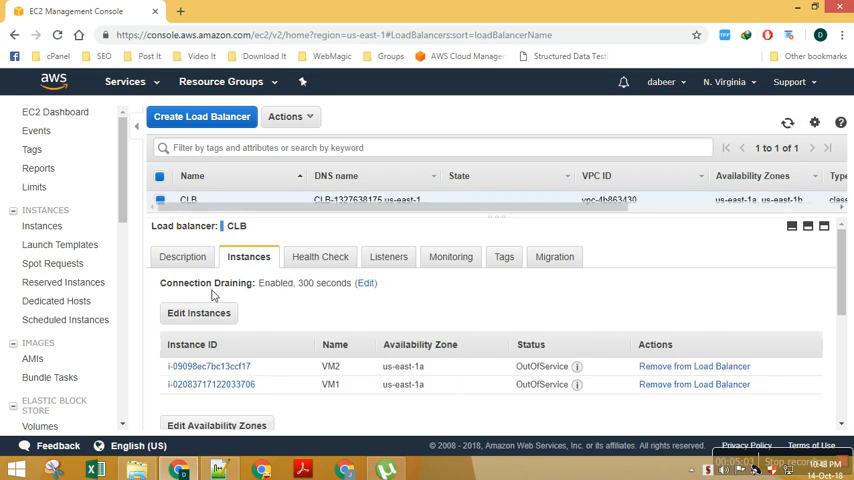
left_click(184, 256)
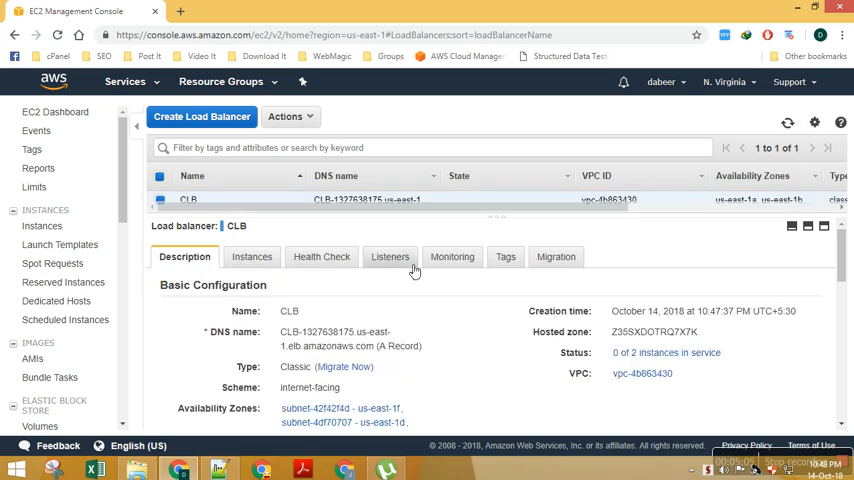
Review CLB's CloudWatch monitoring and health check settings, then go to VM2's instance details.
left_click(452, 256)
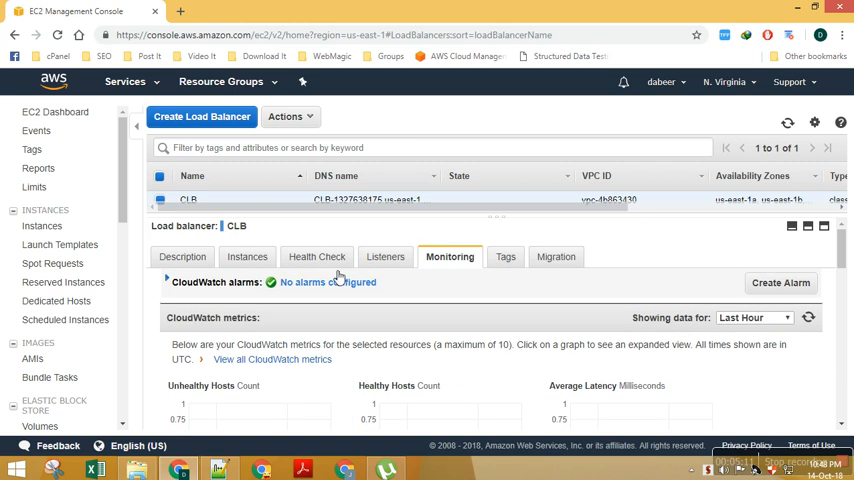
left_click(316, 256)
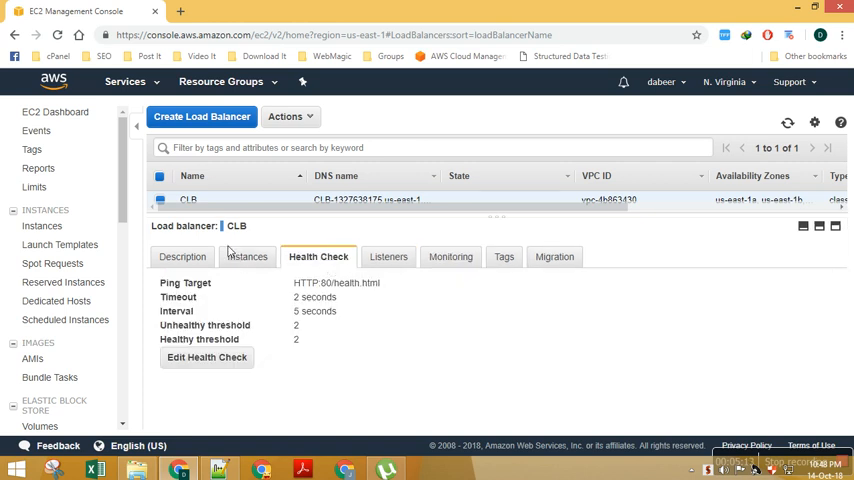
left_click(248, 256)
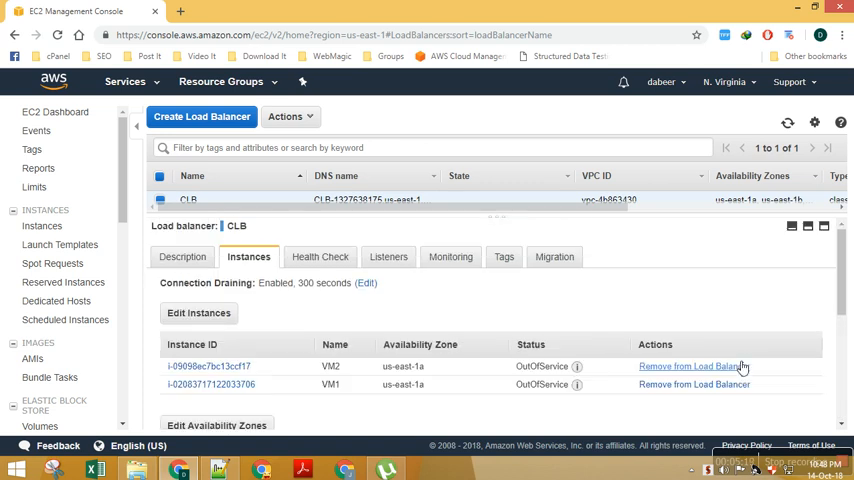
mouse_move(796, 442)
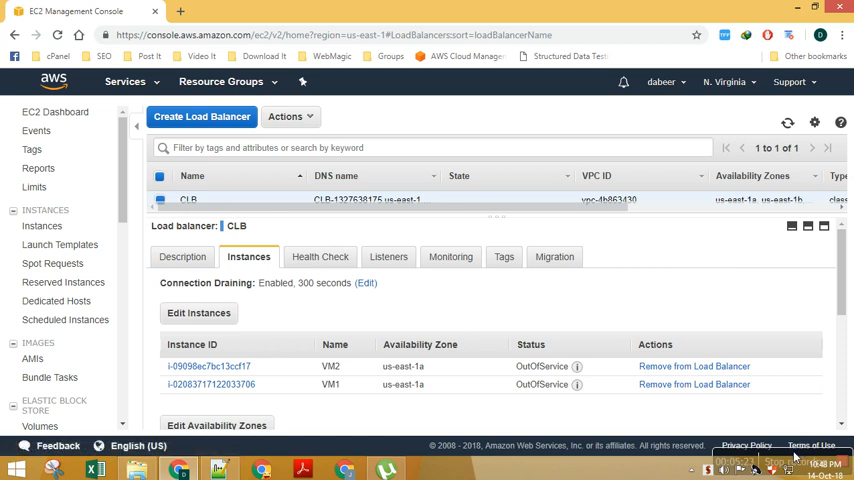
mouse_move(686, 318)
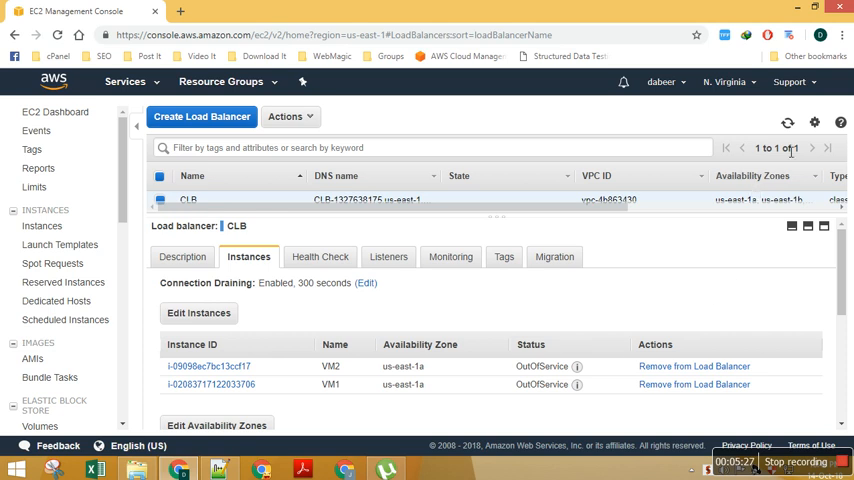
mouse_move(436, 332)
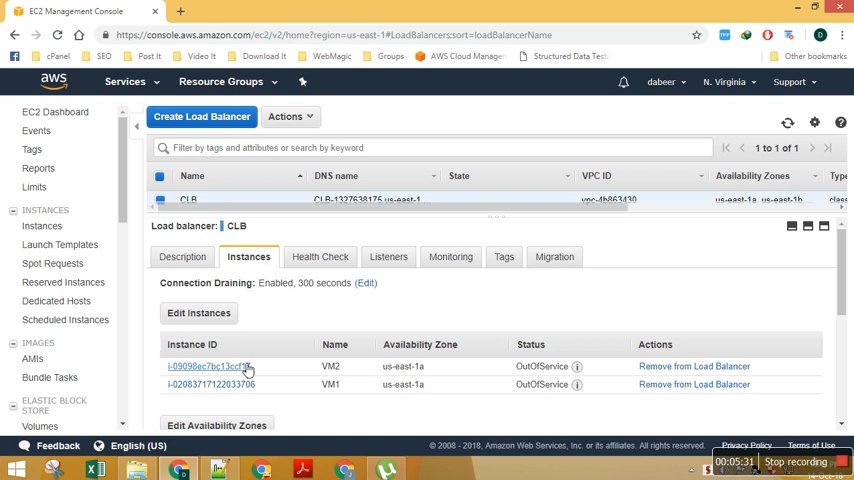
left_click(208, 368)
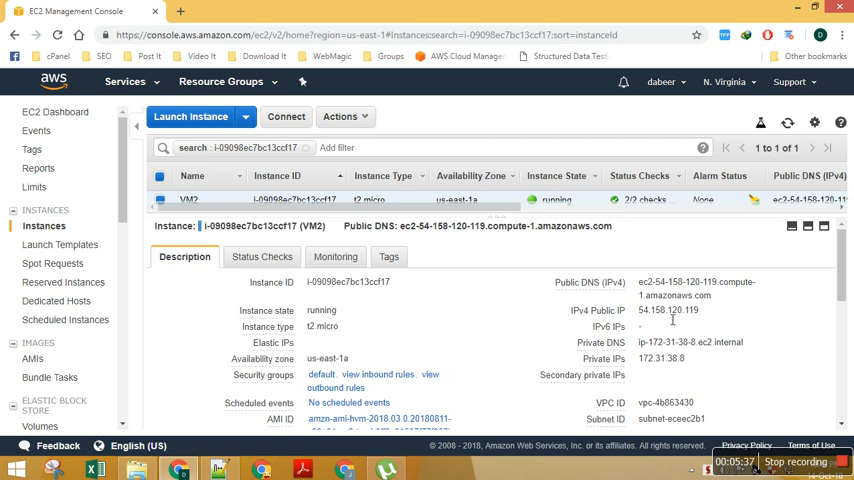
Open VM2's IPv4 public IP in a new browser tab.
right_click(656, 310)
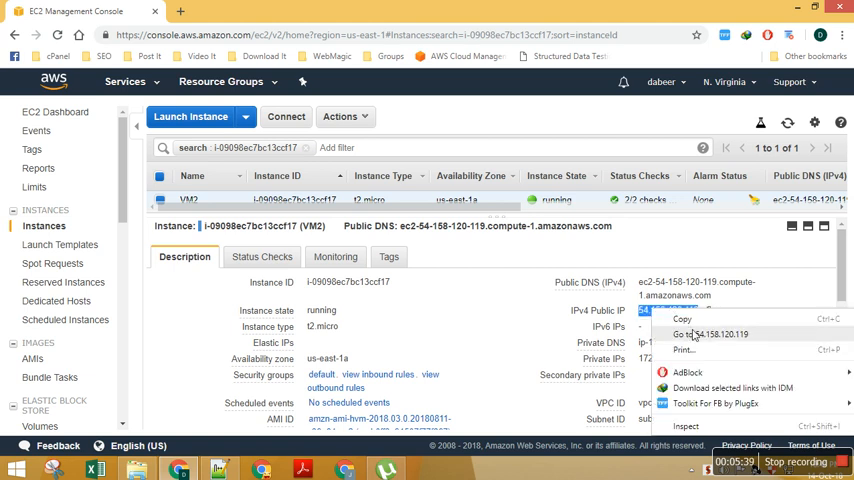
left_click(704, 334)
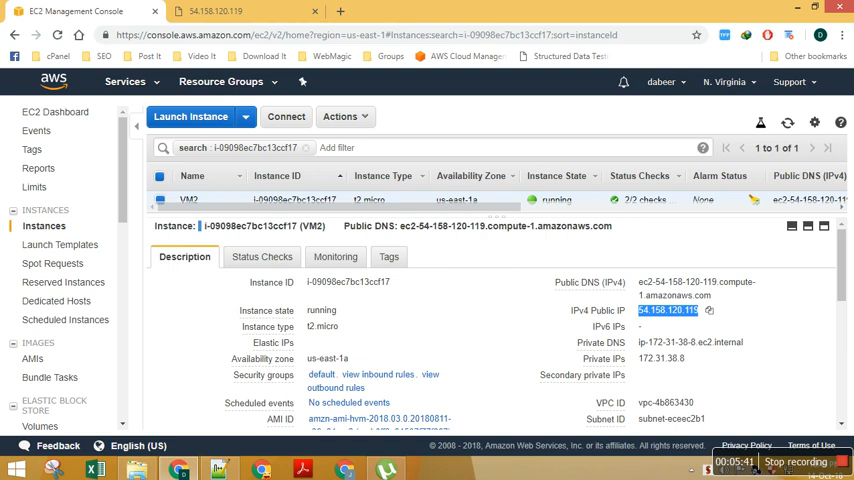
scroll("down", 3)
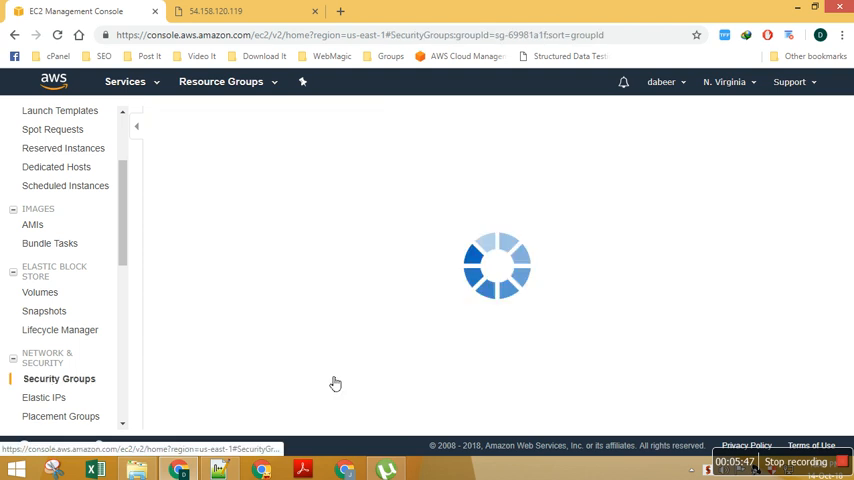
Review the default security group's inbound rules without changing them.
left_click(288, 116)
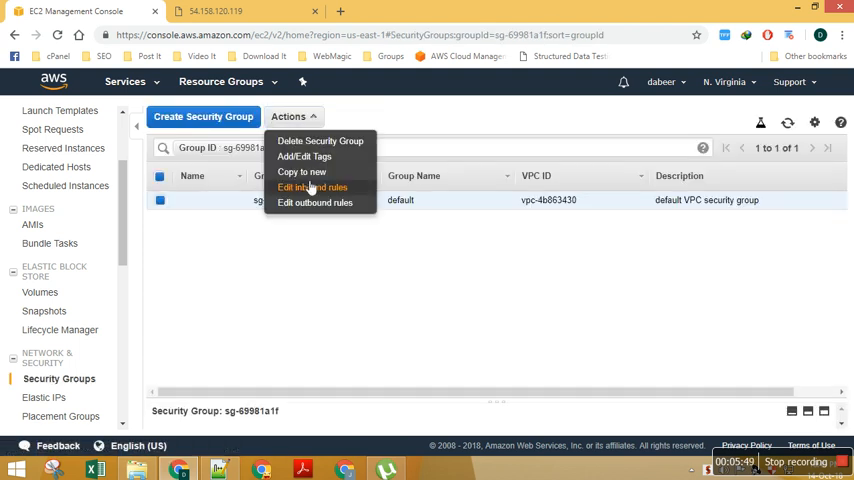
left_click(312, 188)
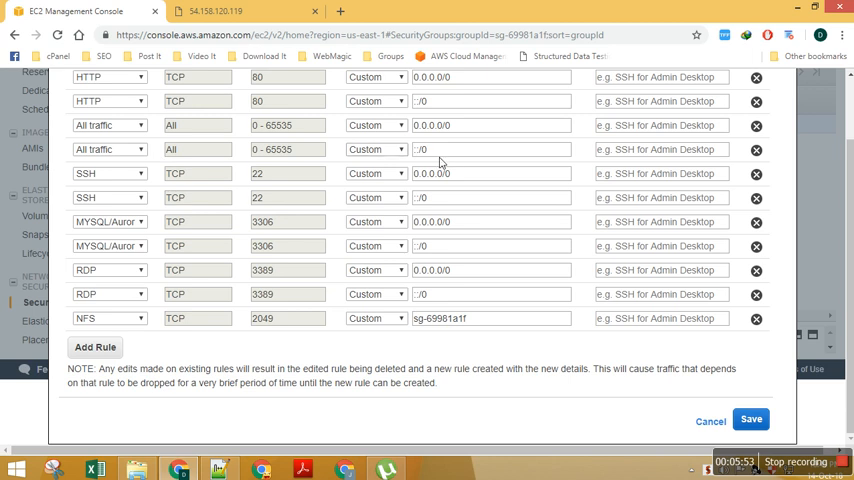
left_click(700, 418)
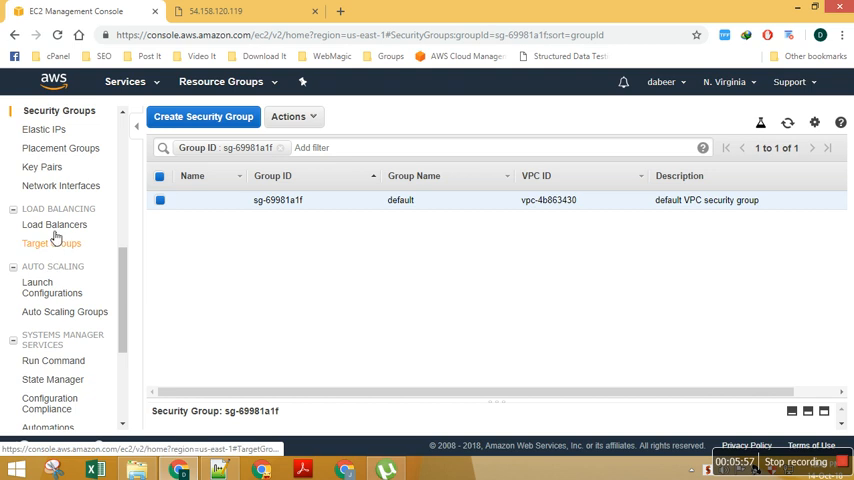
Check the load balancer and EC2 instance list showing VM1 and VM2 running with 2/2 checks.
left_click(54, 224)
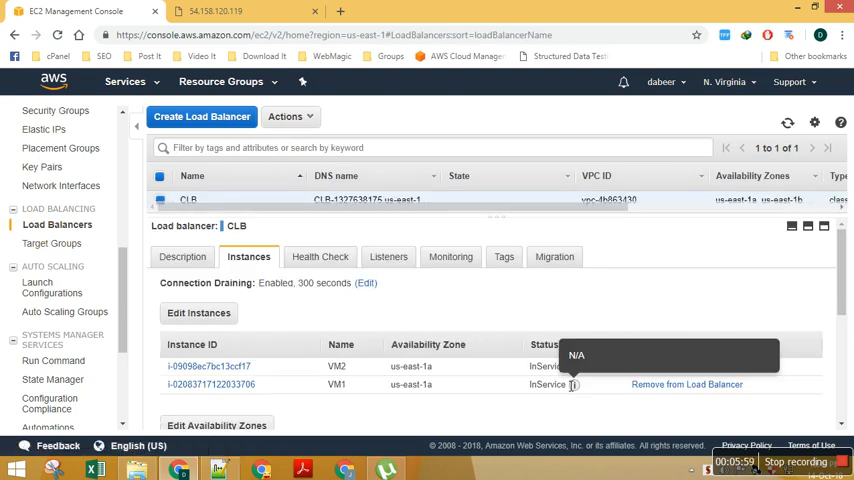
left_click(184, 256)
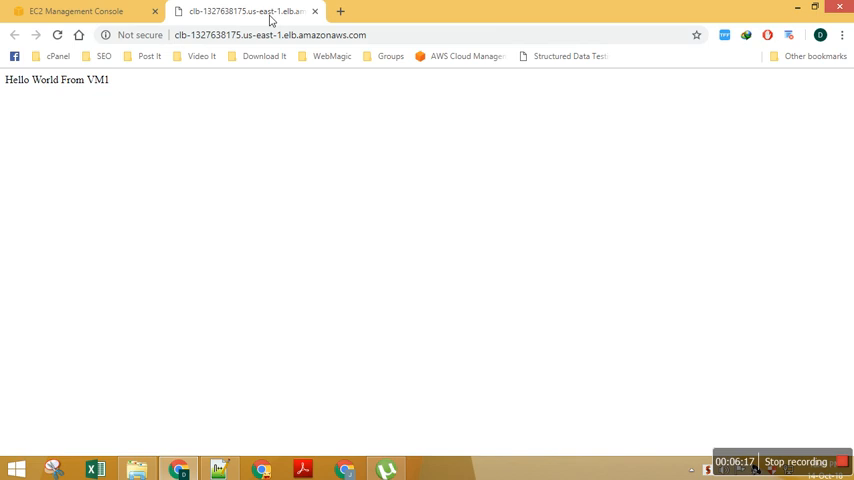
left_click(76, 14)
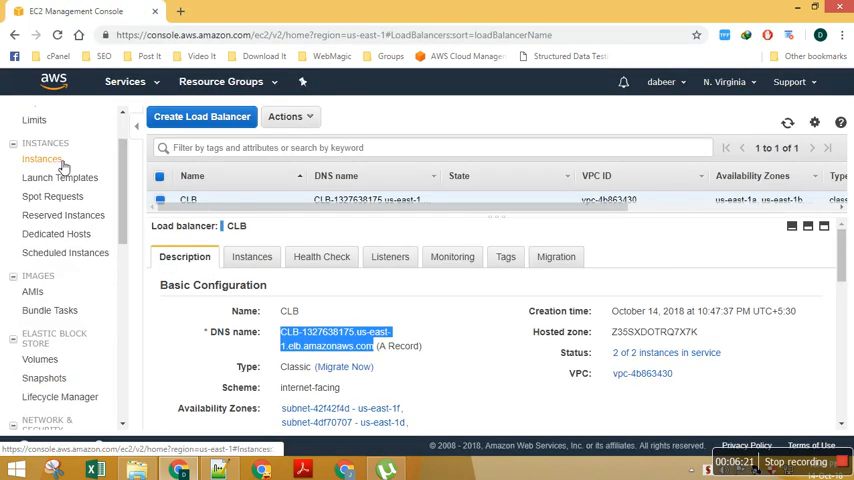
left_click(40, 158)
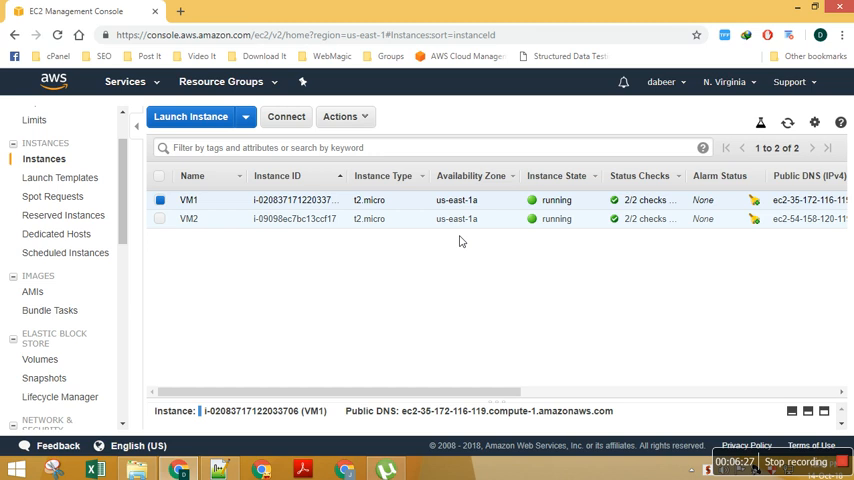
left_click(188, 200)
type("putt")
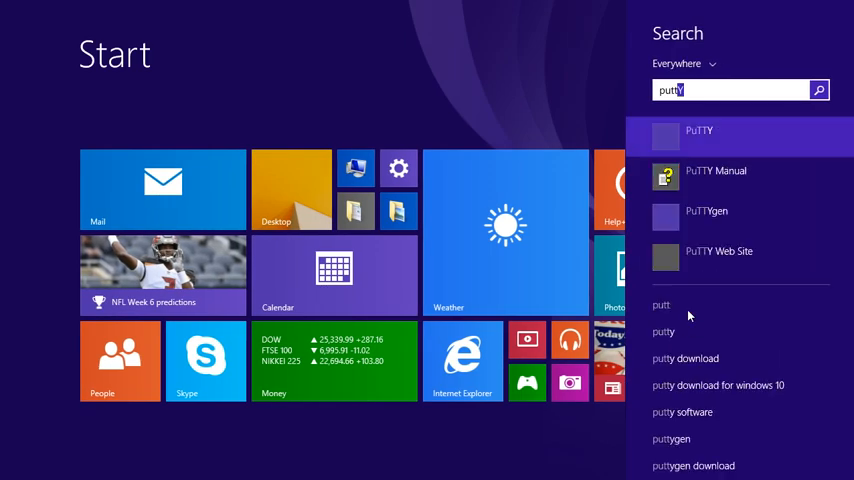
Import the CSA_Lab.pem key into PuTTYgen and acknowledge the import notice.
left_click(700, 132)
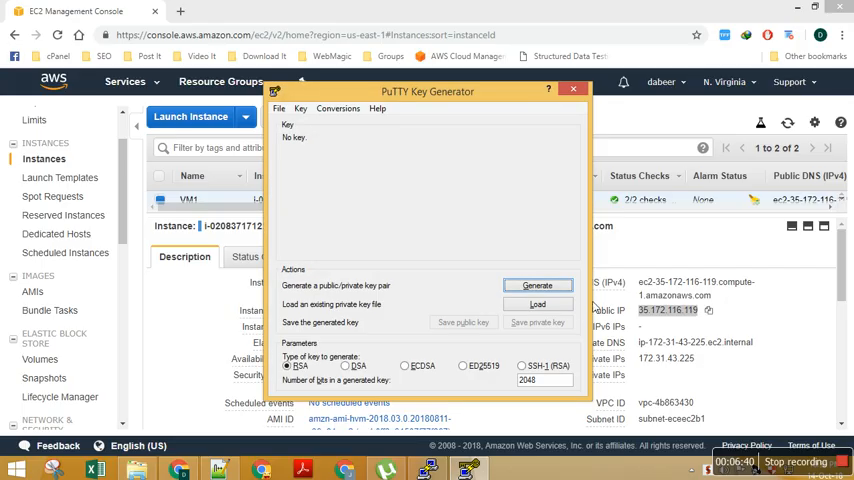
left_click(536, 304)
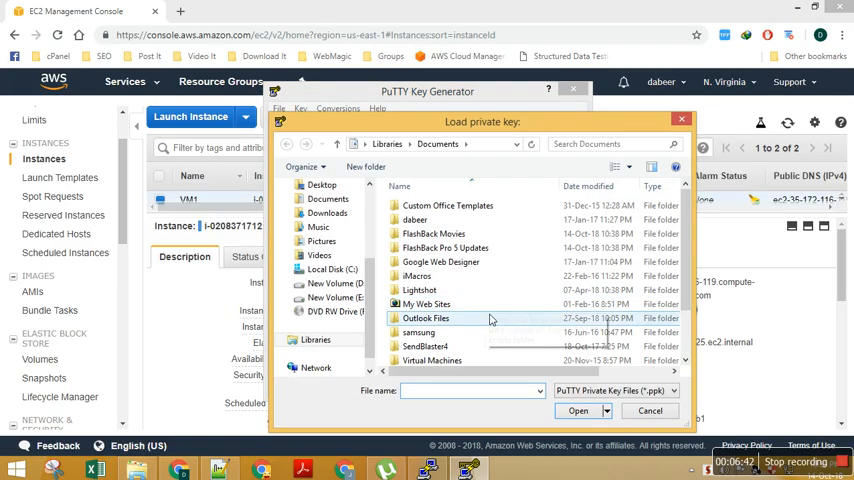
left_click(334, 284)
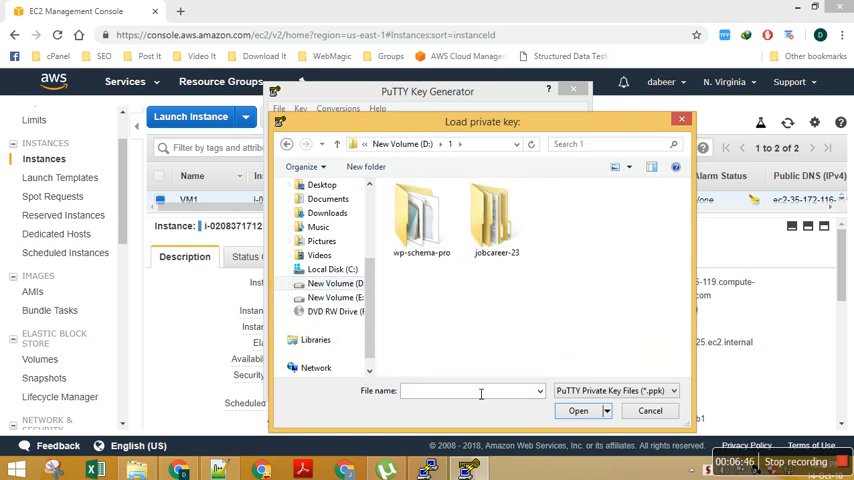
type("CSA_Lab.pem")
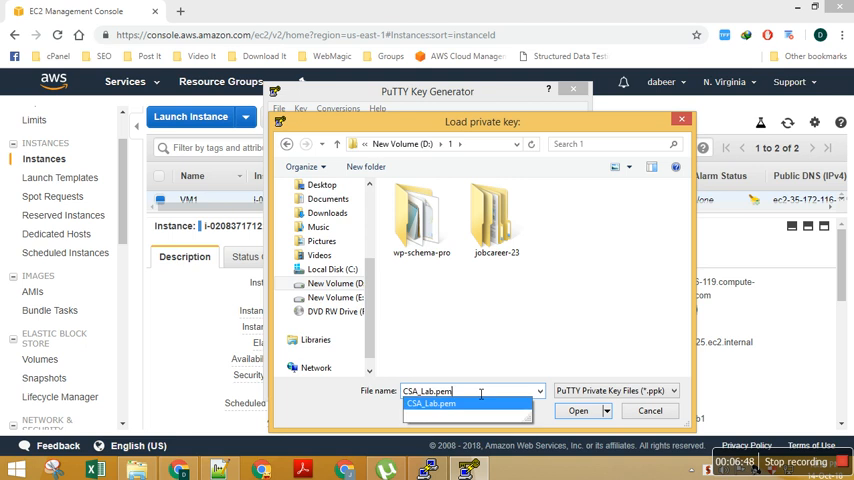
left_click(588, 412)
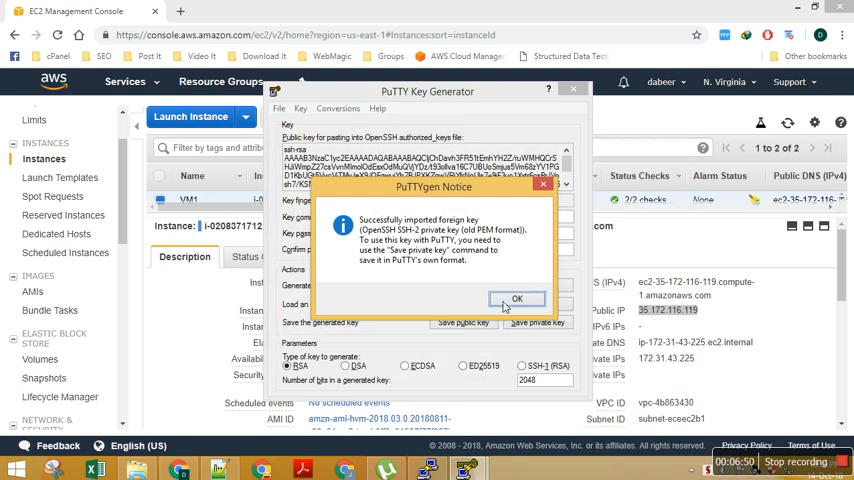
left_click(516, 298)
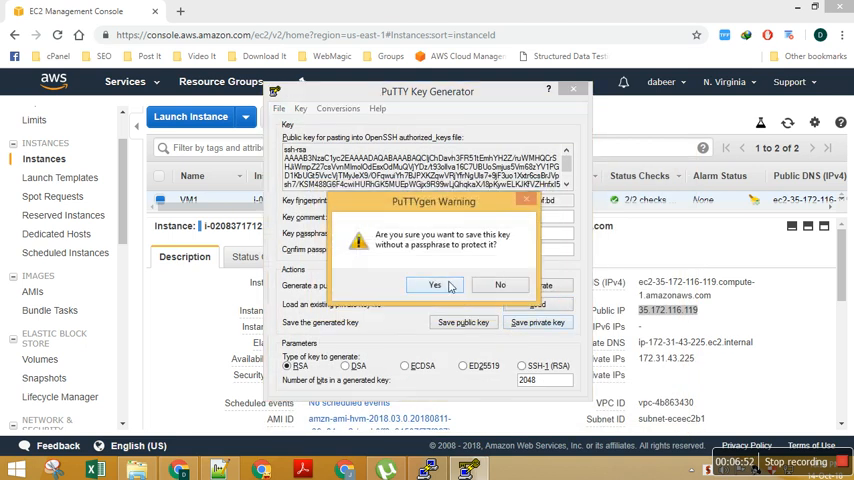
Save the key as a PuTTY private key file without a passphrase.
left_click(434, 284)
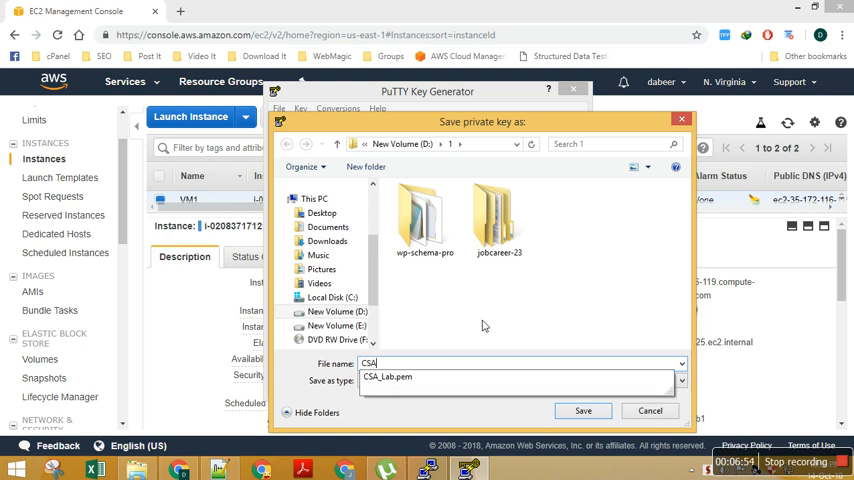
left_click(584, 410)
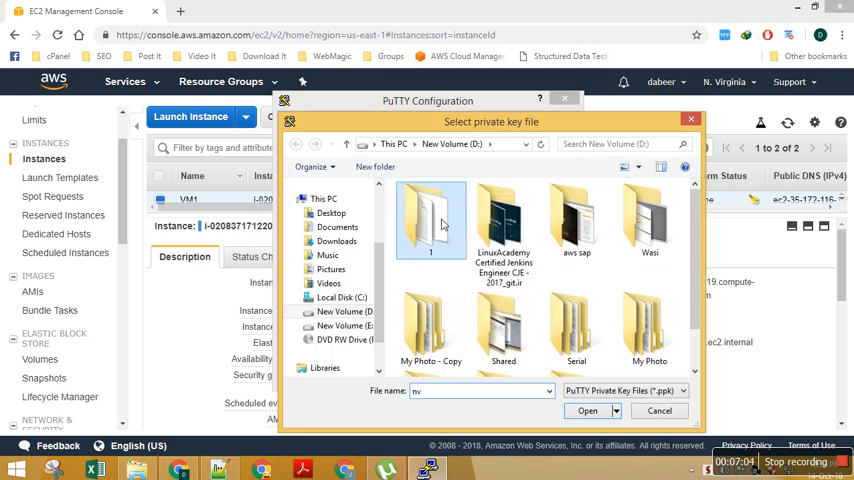
Start an SSH session to VM1 with the converted key, log in as ec2-user and become root.
left_click(590, 412)
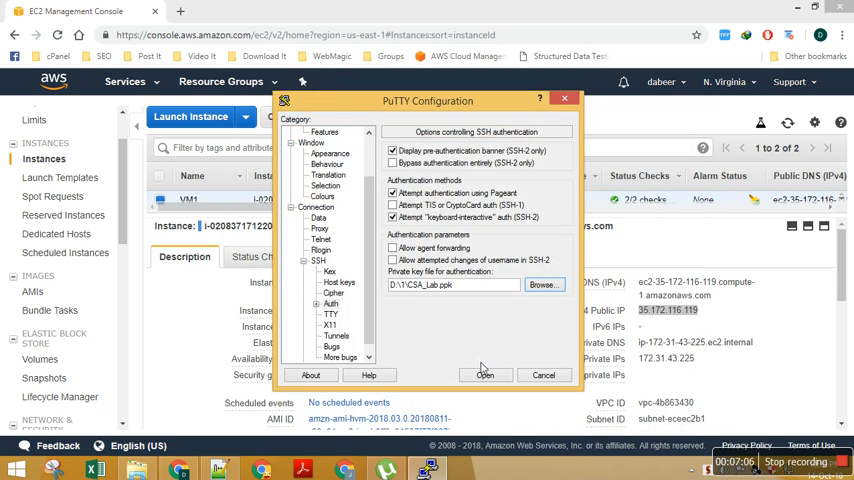
left_click(482, 376)
type("e")
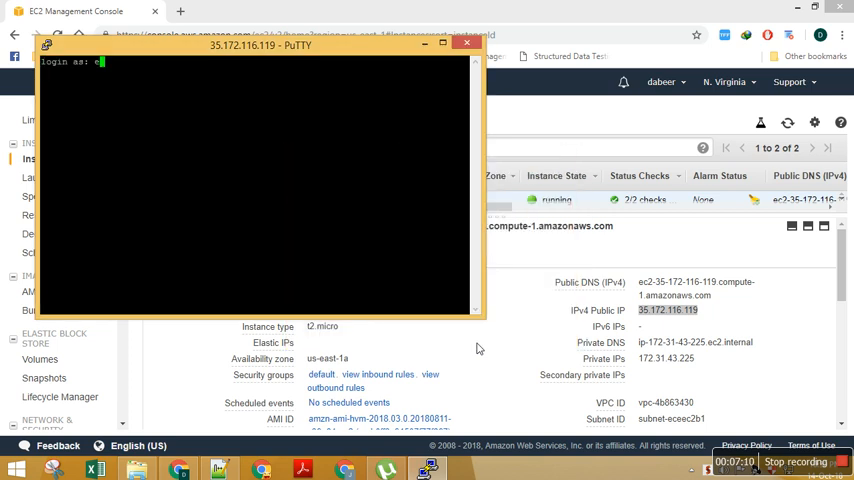
type("c2-")
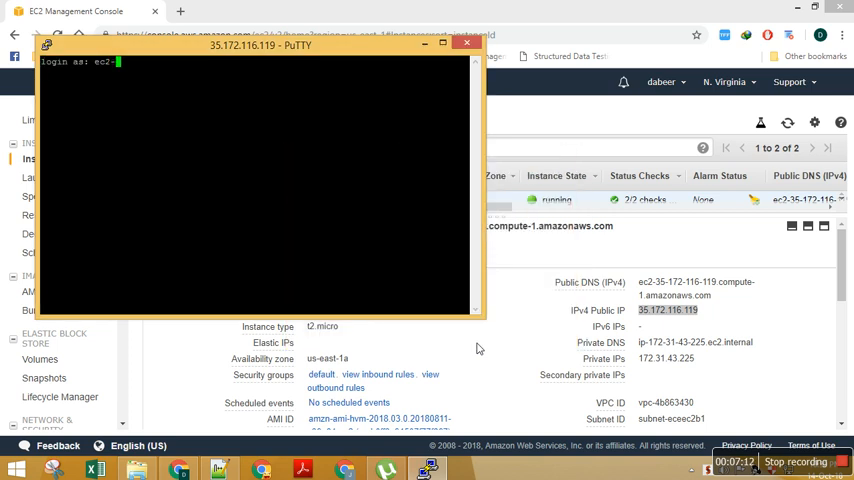
type("ec2-user")
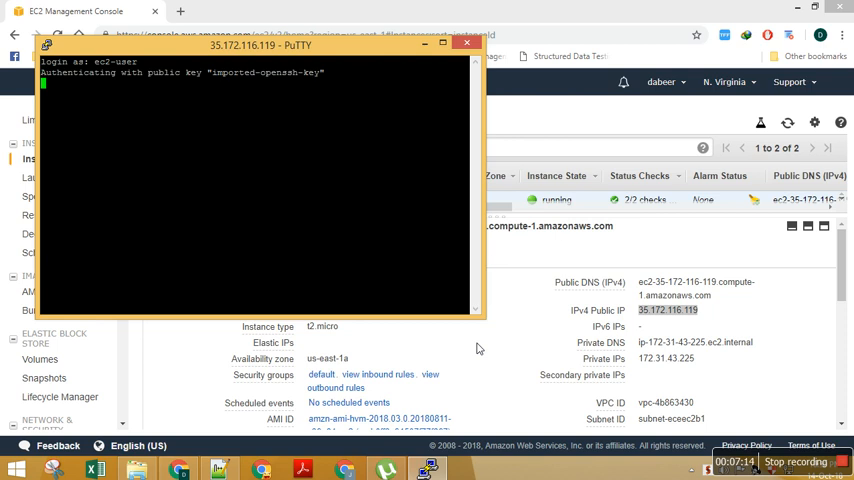
type("sudo su")
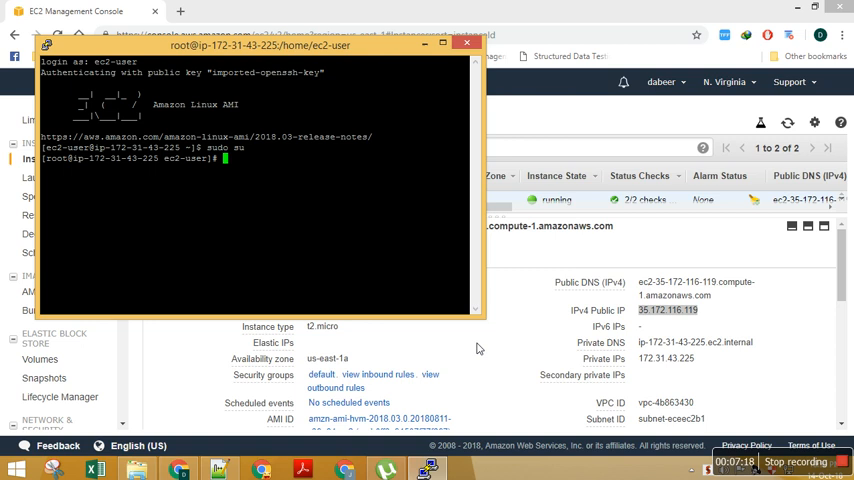
Go to /var/www/html, list its files and remove health.html.
type("cd /")
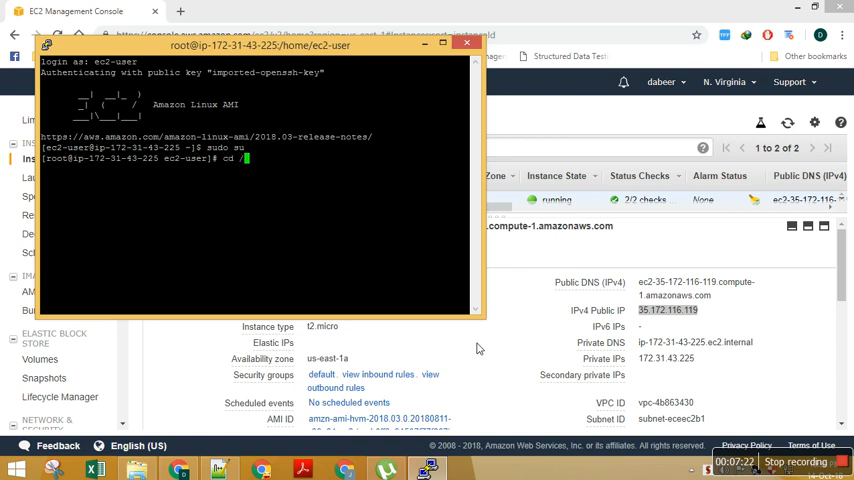
type("var/www")
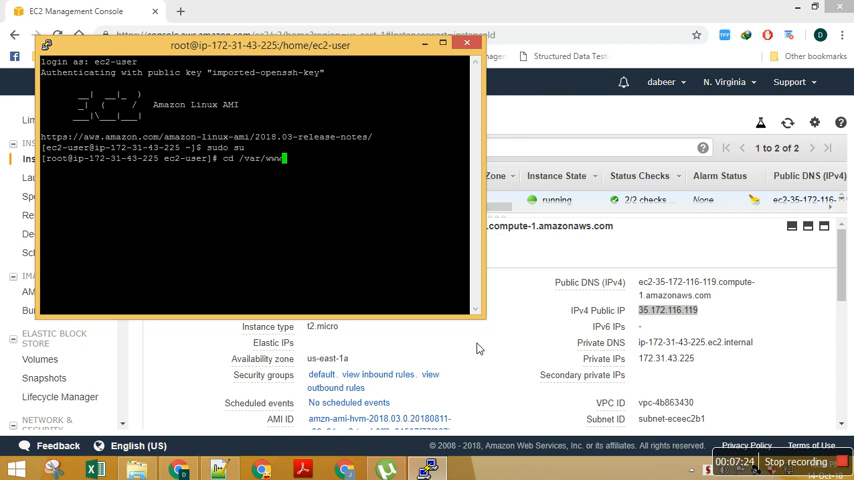
type("html")
type("ls")
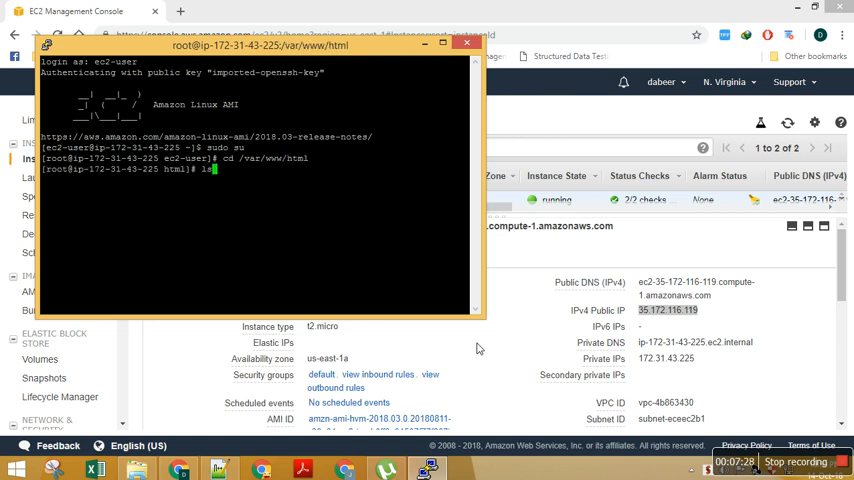
key("Return")
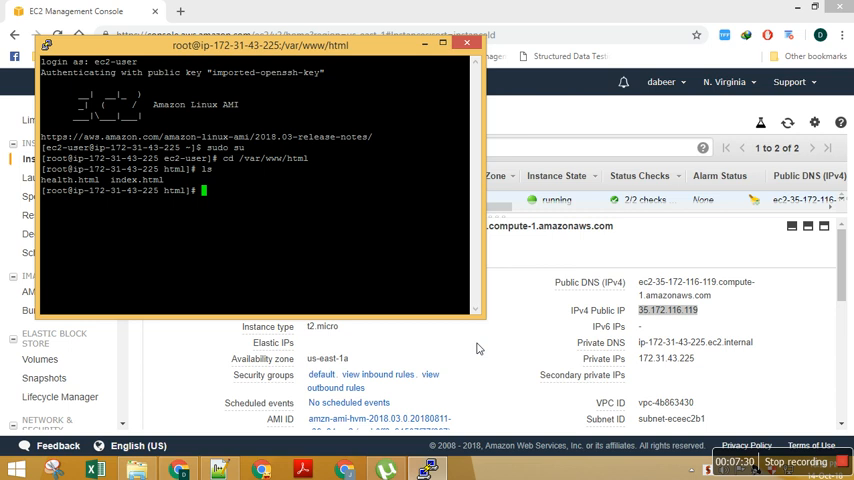
type("mv h")
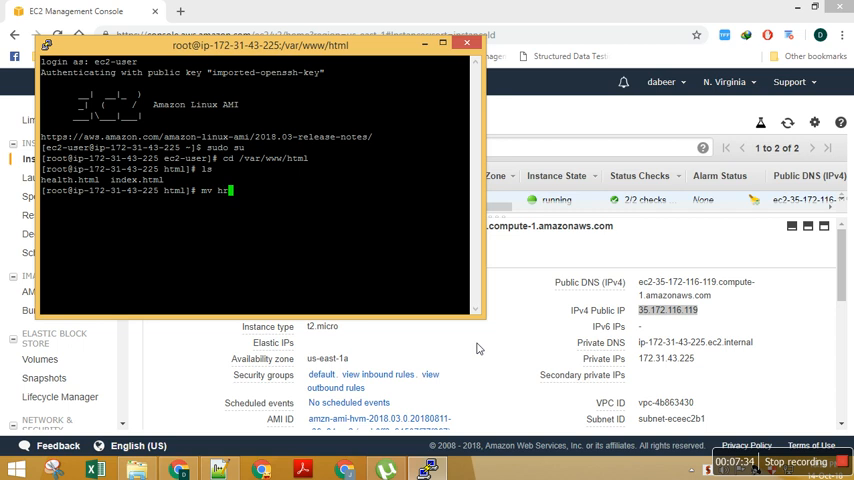
type("ealth")
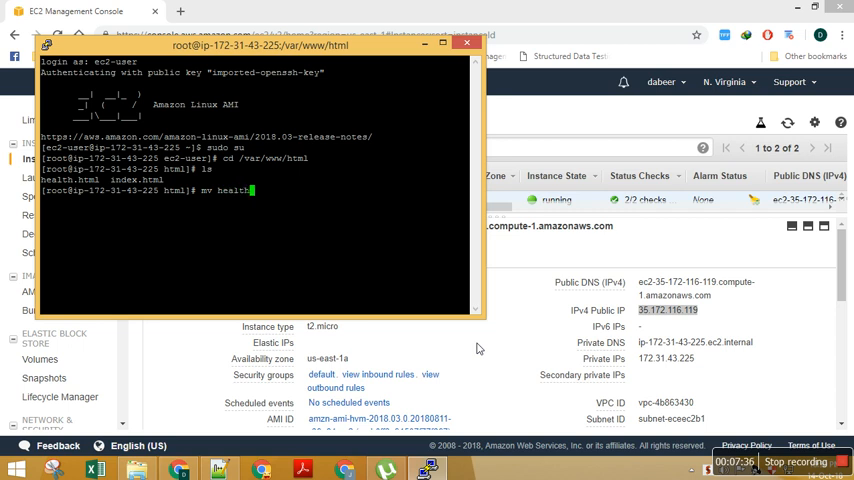
type(".html he")
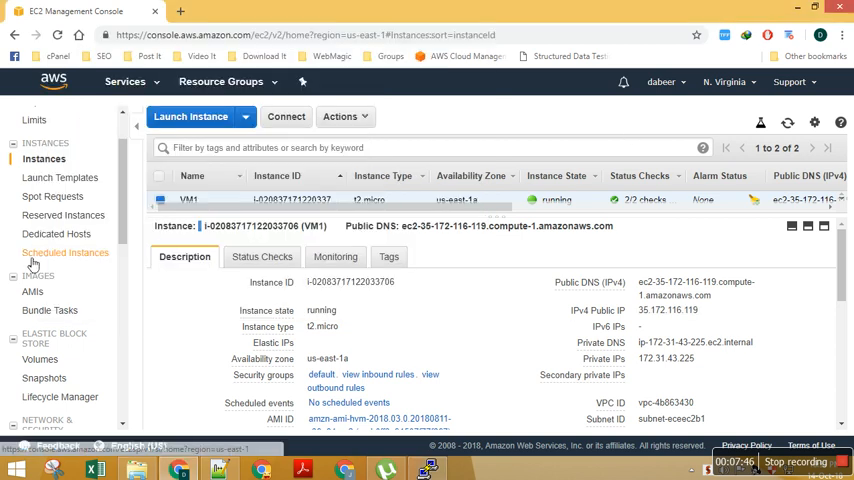
Confirm CLB lists VM1 OutOfService and VM2 InService, then copy its DNS name.
scroll("down", 3)
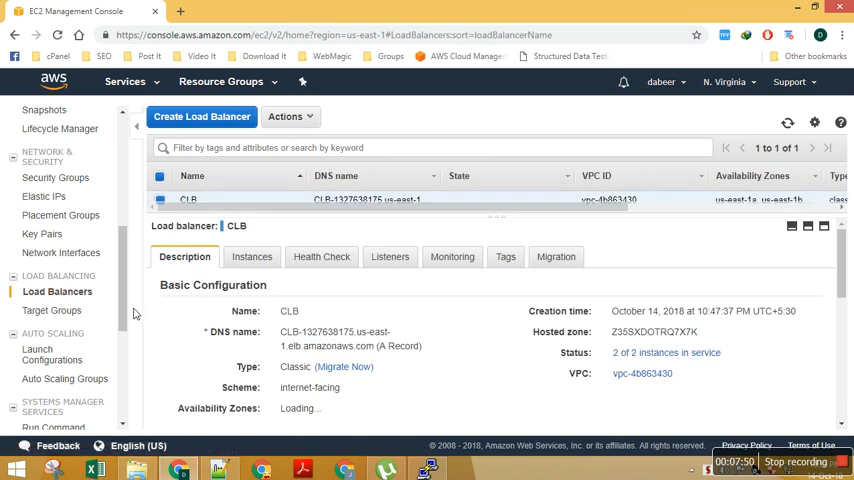
left_click(248, 256)
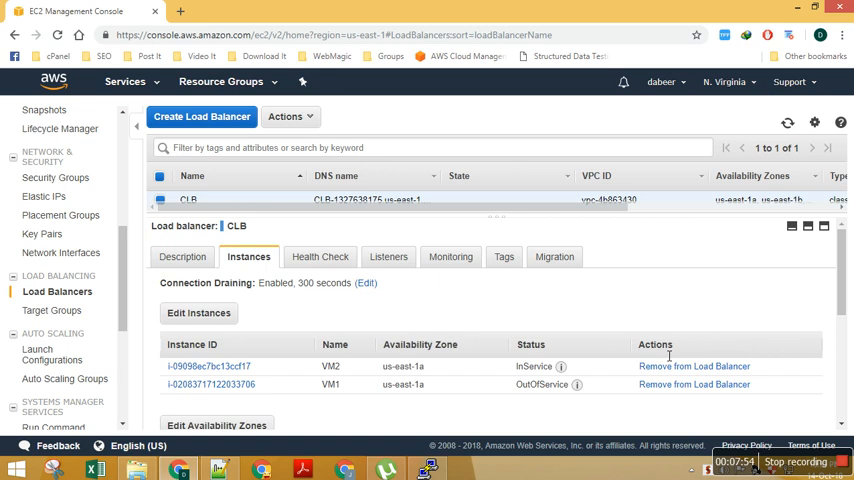
mouse_move(462, 388)
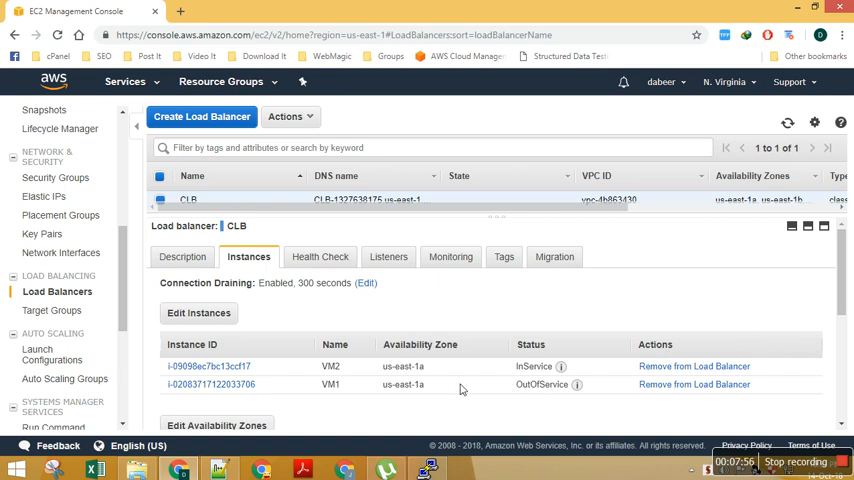
mouse_move(584, 396)
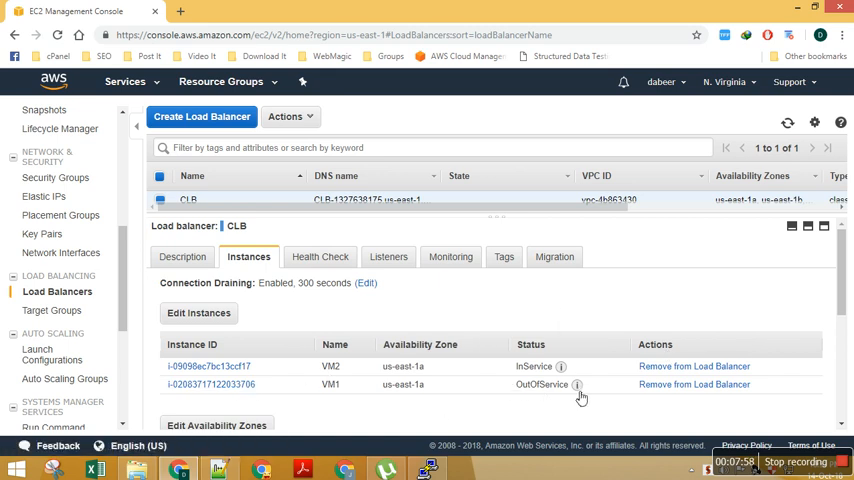
left_click(184, 256)
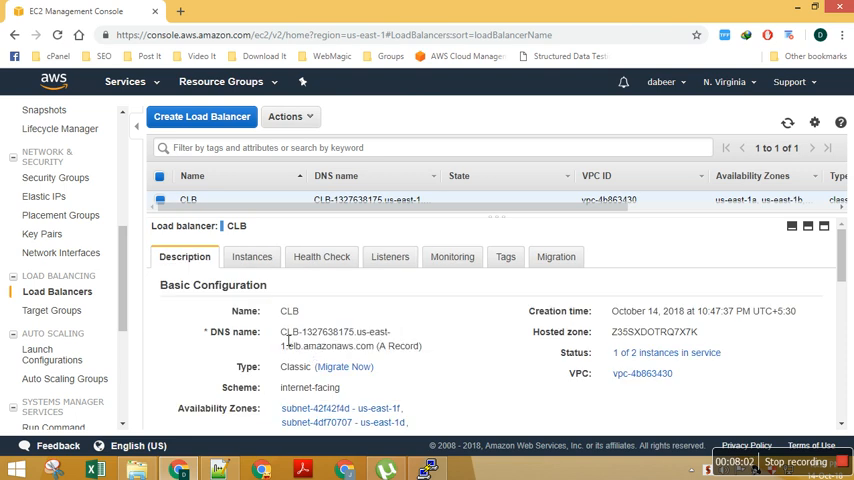
right_click(320, 338)
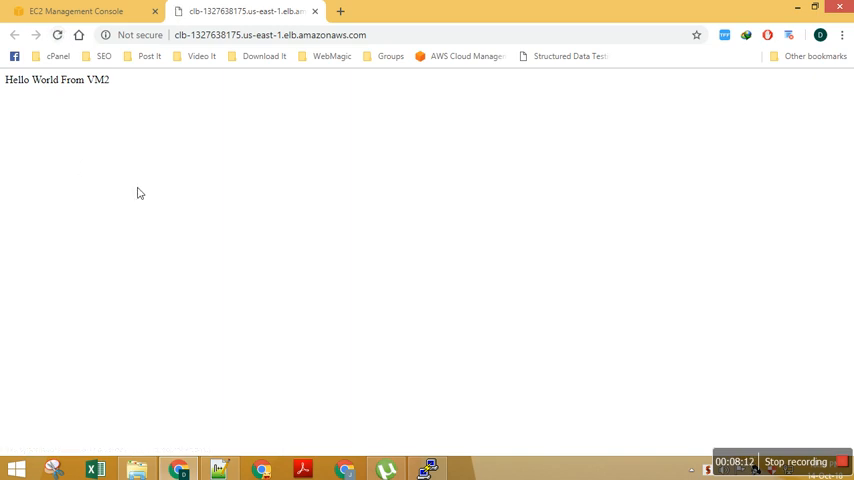
Review CLB's health check settings and enlarge the CloudWatch Unhealthy Hosts graph.
left_click(80, 12)
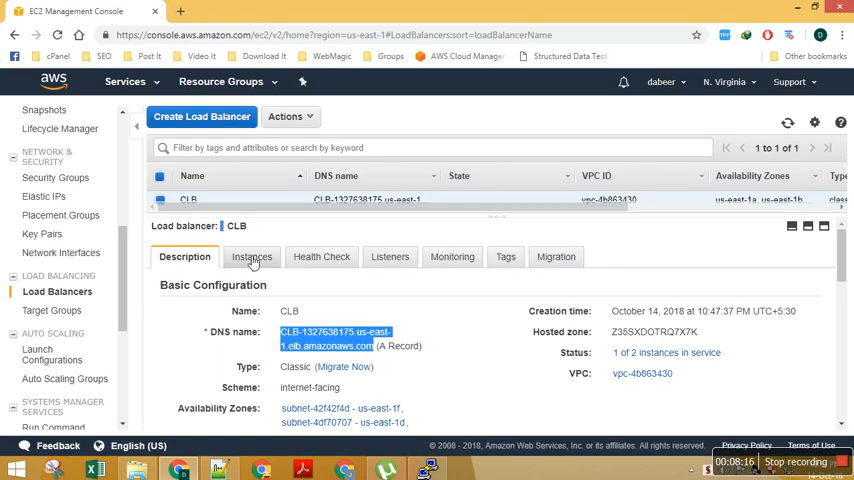
left_click(318, 256)
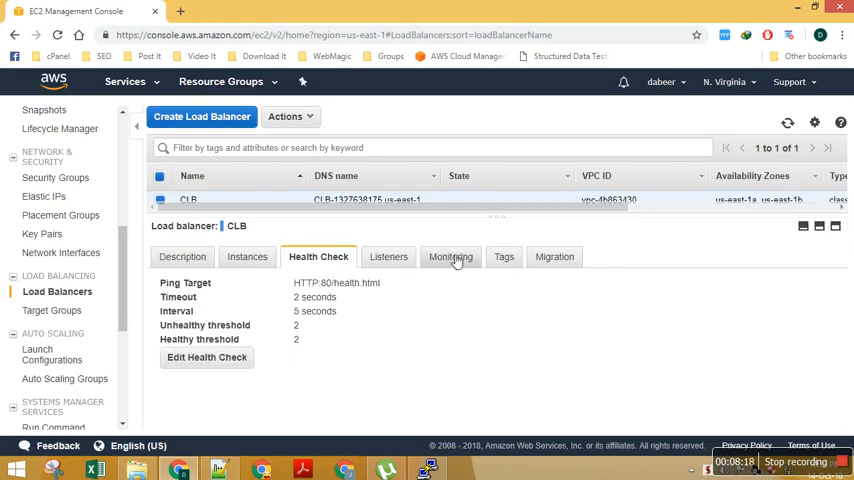
left_click(450, 256)
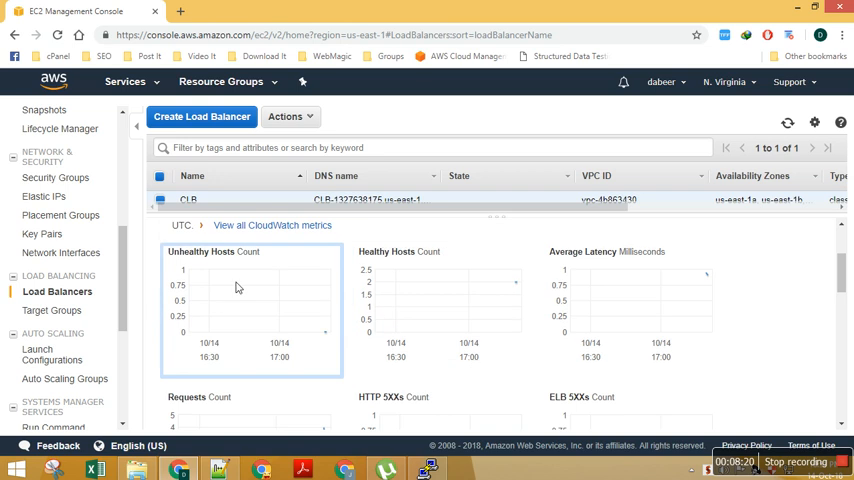
left_click(250, 300)
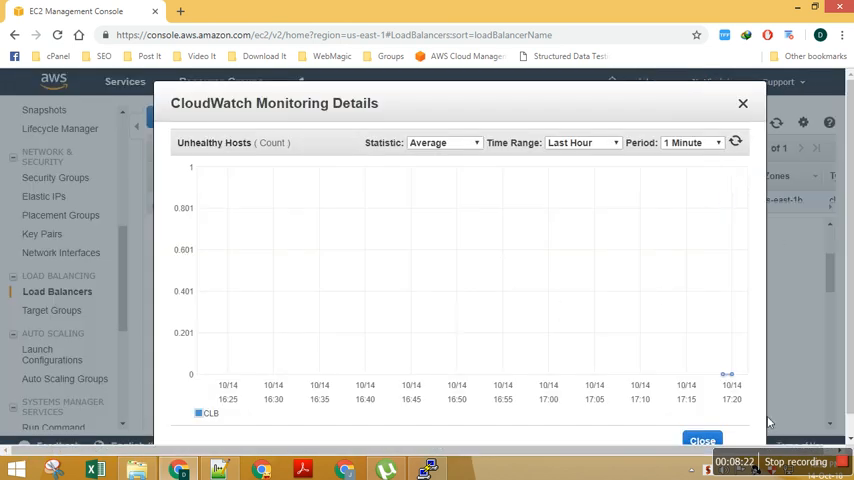